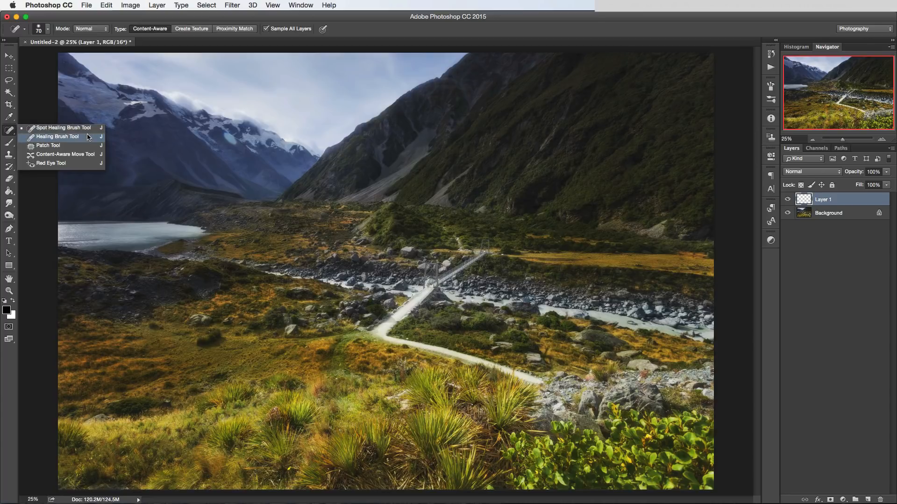
pyautogui.moveTo(62, 127)
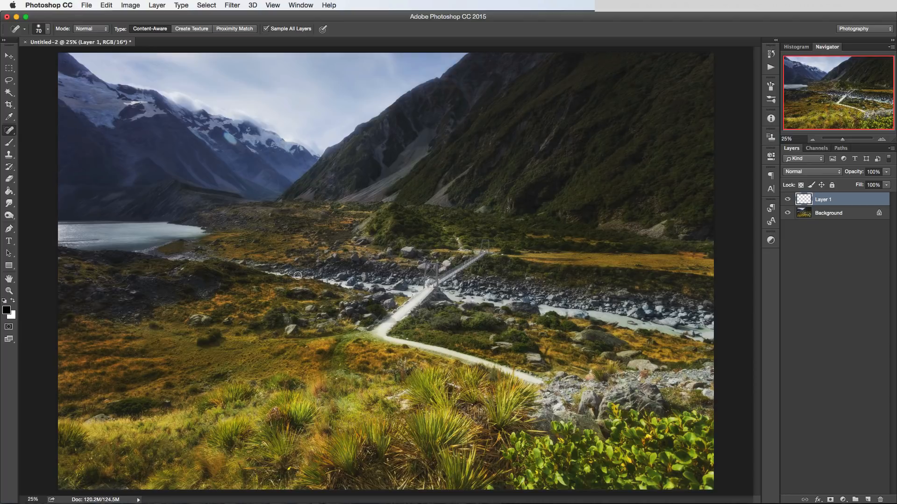
pyautogui.moveTo(705, 137)
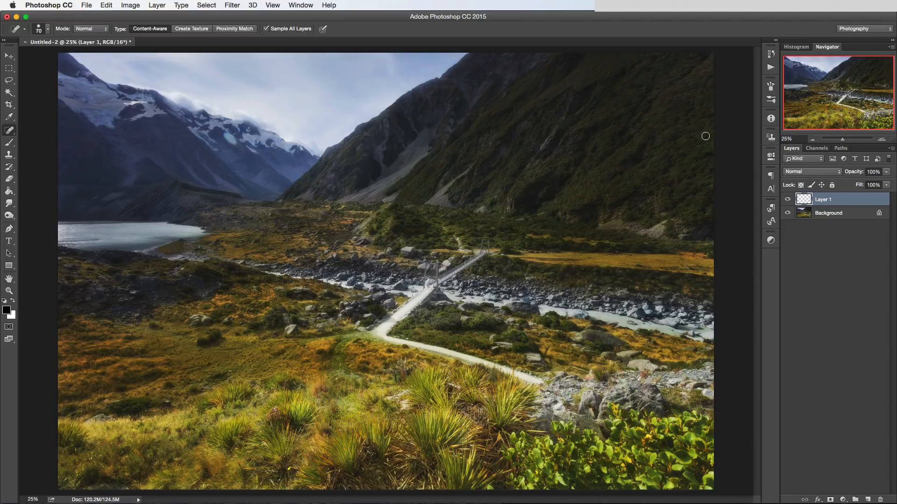
pyautogui.moveTo(234, 181)
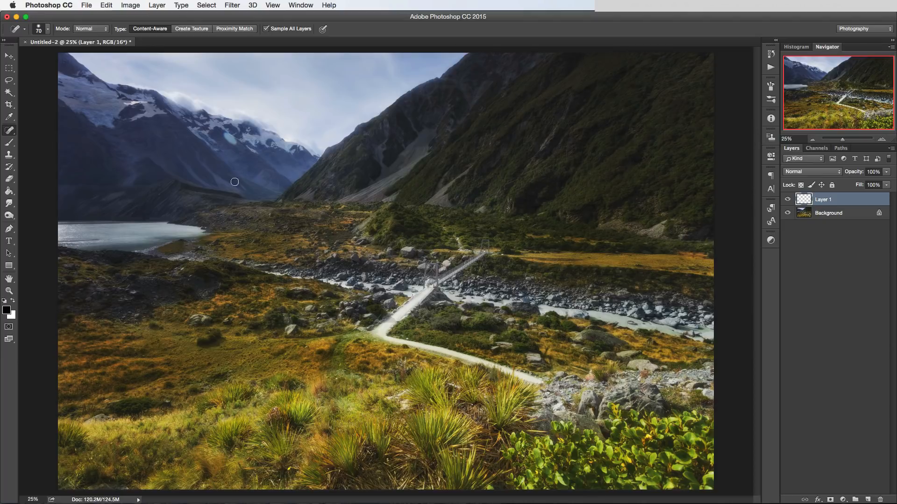
pyautogui.moveTo(427, 89)
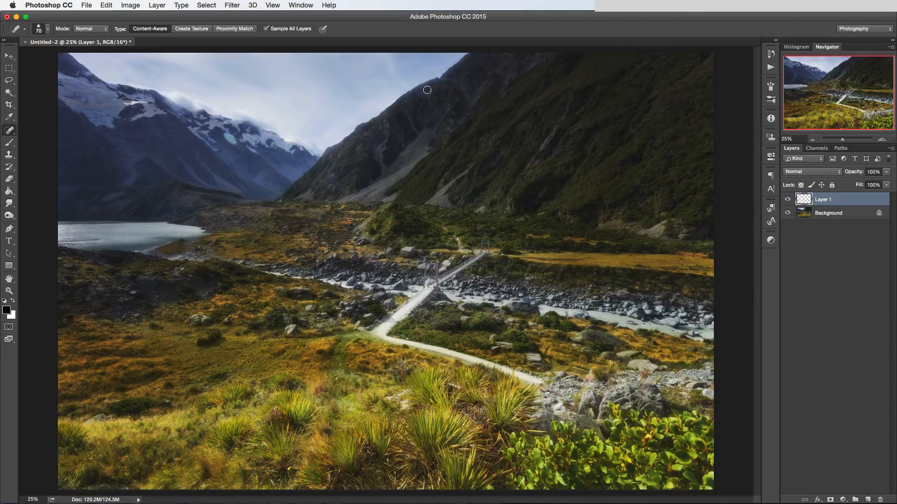
pyautogui.moveTo(775, 139)
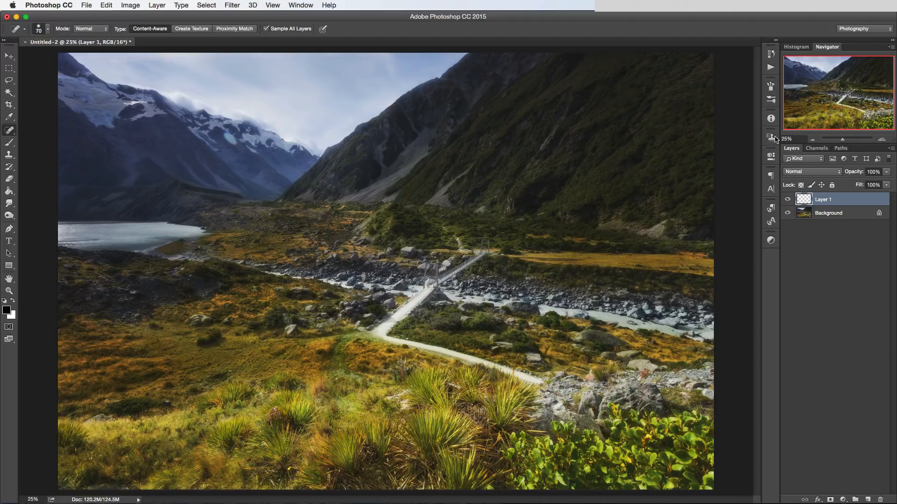
pyautogui.moveTo(540, 274)
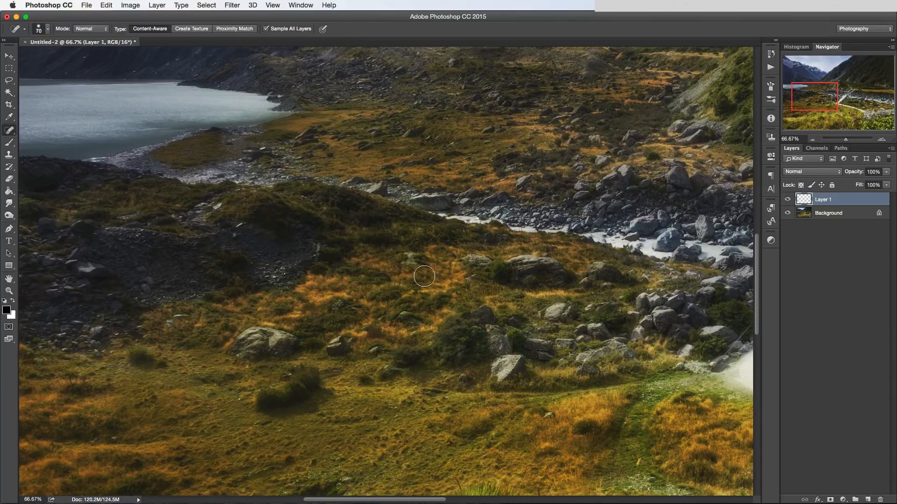
pyautogui.moveTo(415, 269)
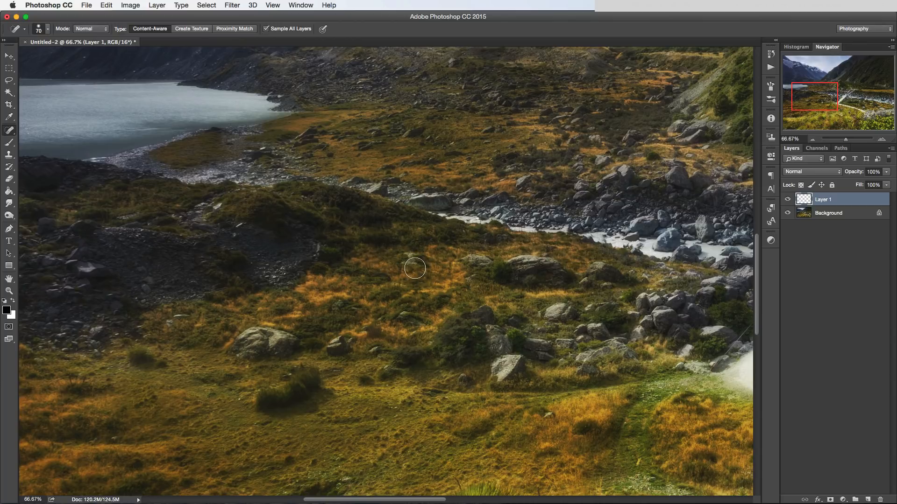
pyautogui.moveTo(210, 76)
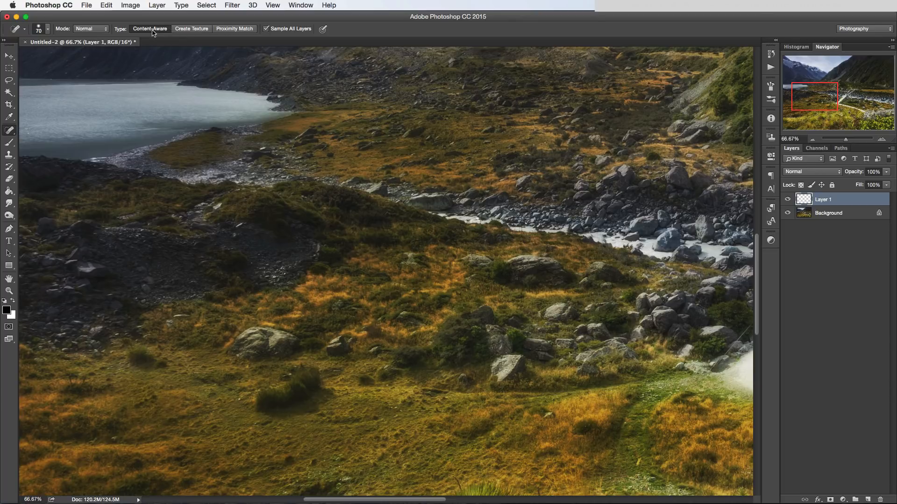
pyautogui.moveTo(153, 31)
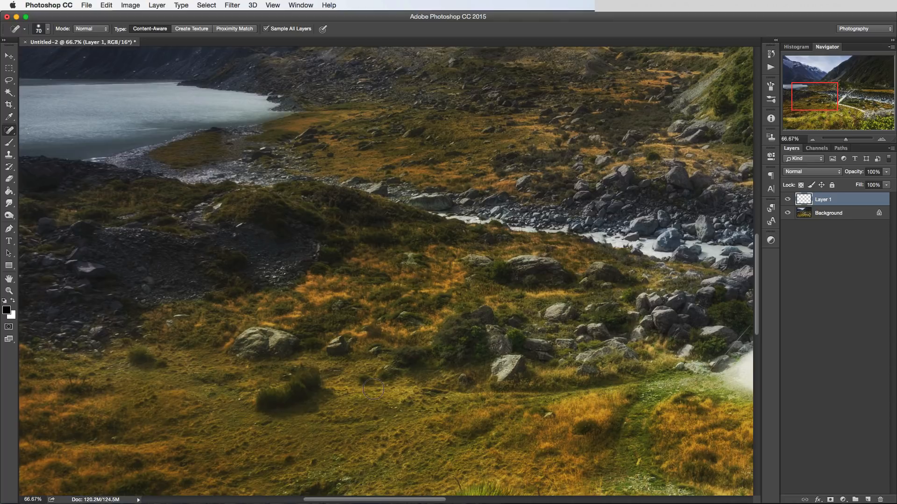
pyautogui.moveTo(366, 380)
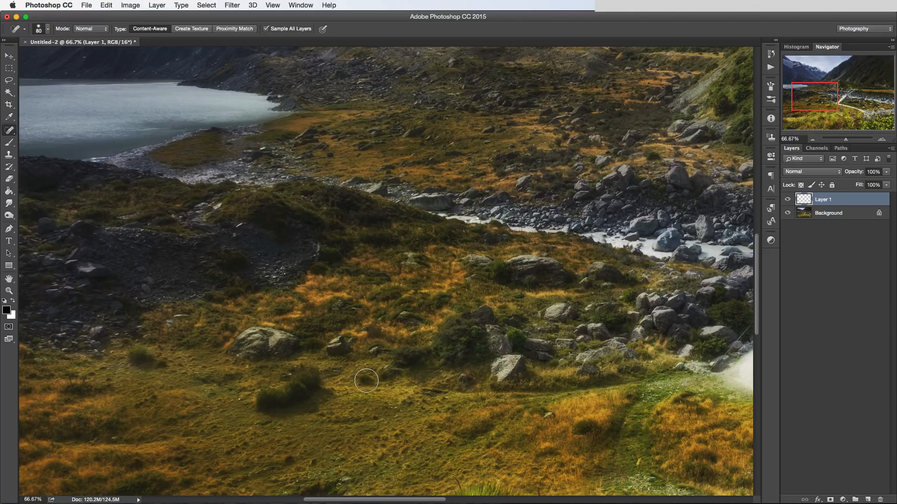
# Heal the small dark tuft in the meadow below the boulders with Spot Healing.
pyautogui.click(366, 381)
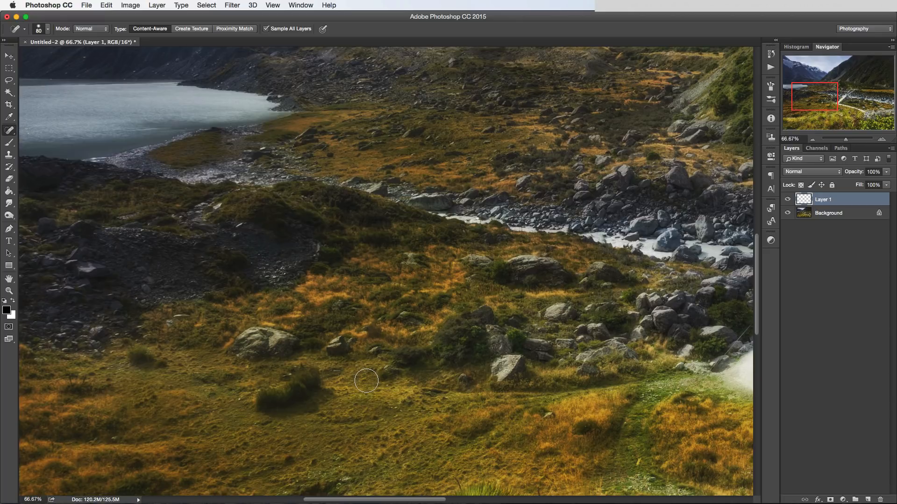
pyautogui.moveTo(377, 390)
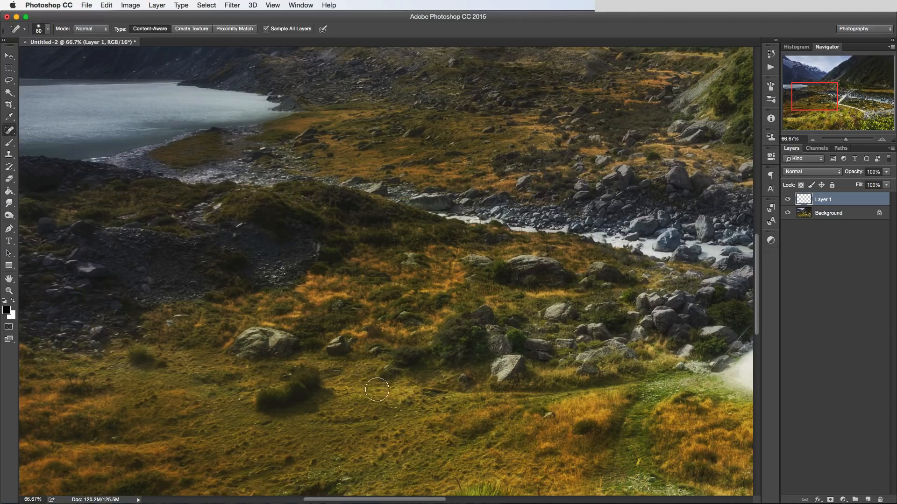
pyautogui.moveTo(621, 311)
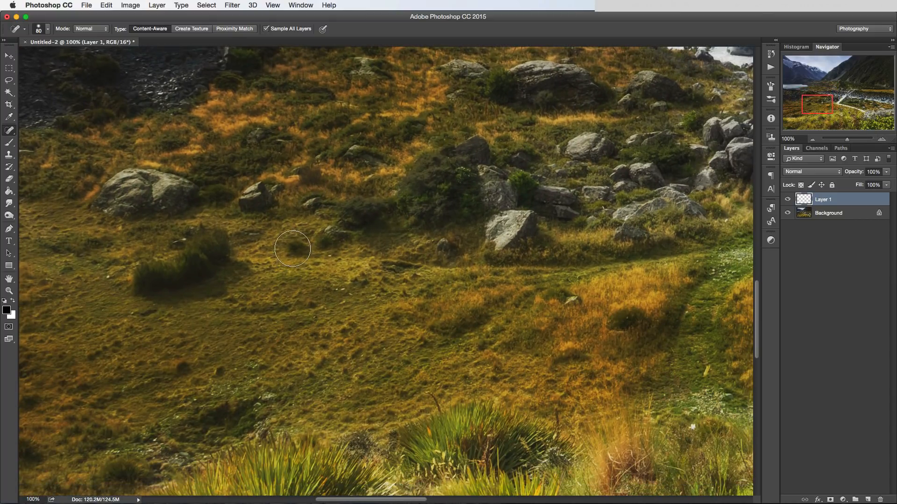
pyautogui.moveTo(298, 249)
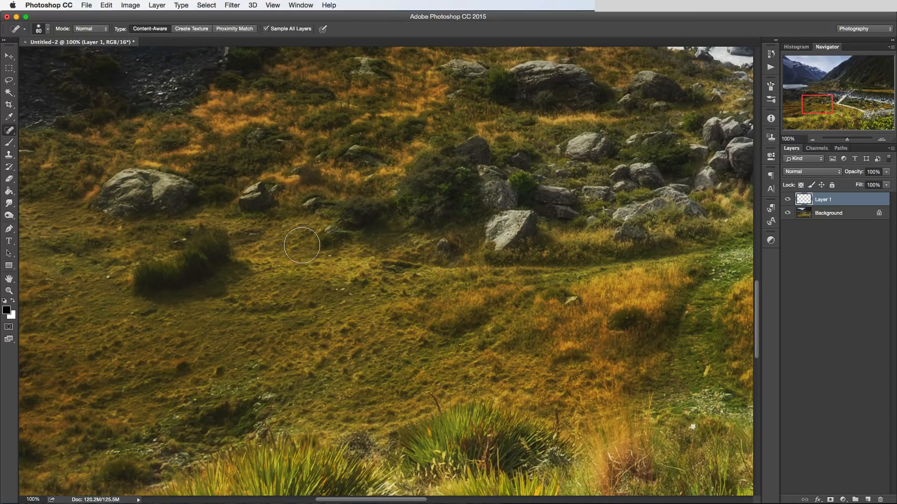
pyautogui.moveTo(328, 283)
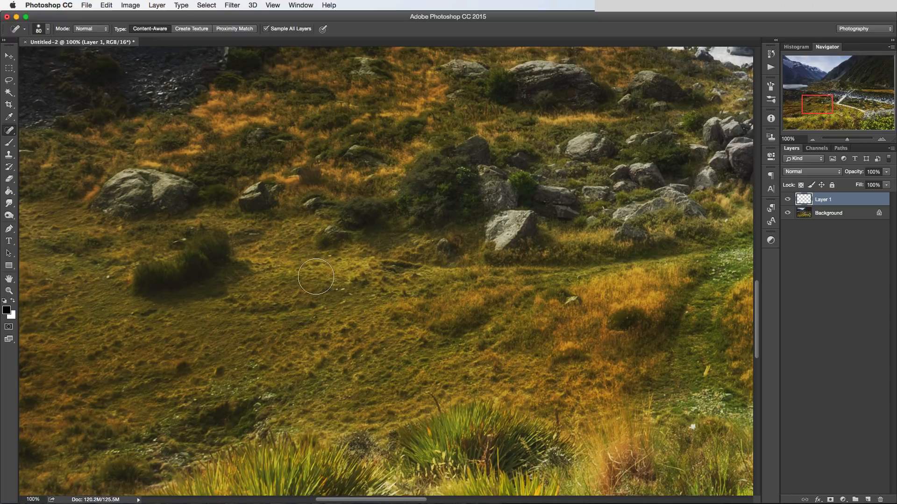
pyautogui.moveTo(302, 248)
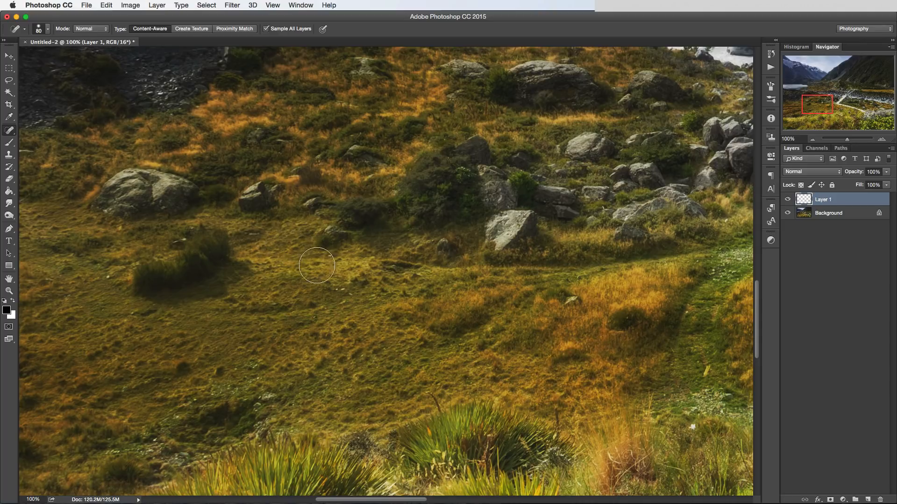
pyautogui.moveTo(340, 294)
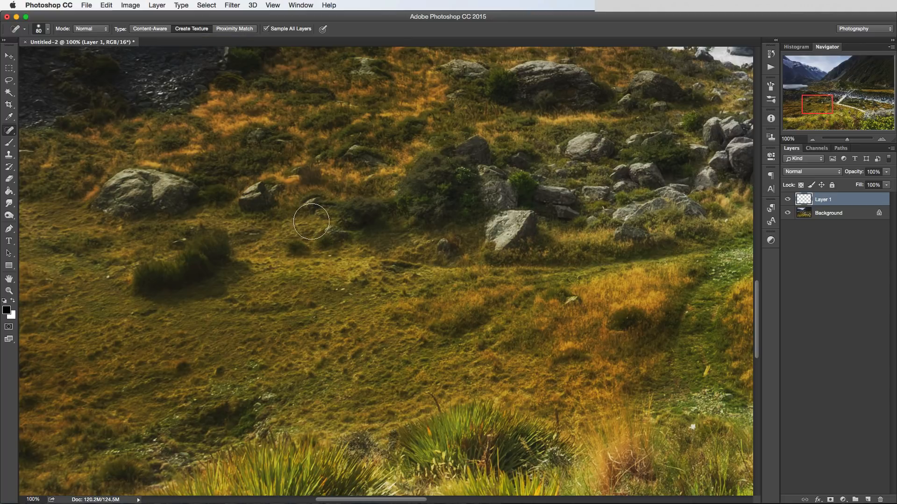
# Heal a tuft in the meadow between the boulders, then zoom in to inspect the grass.
pyautogui.click(297, 248)
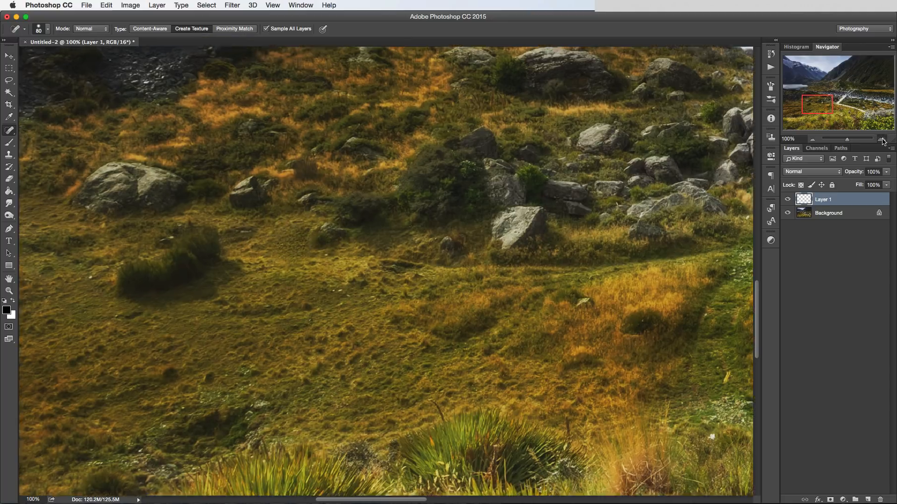
pyautogui.click(883, 138)
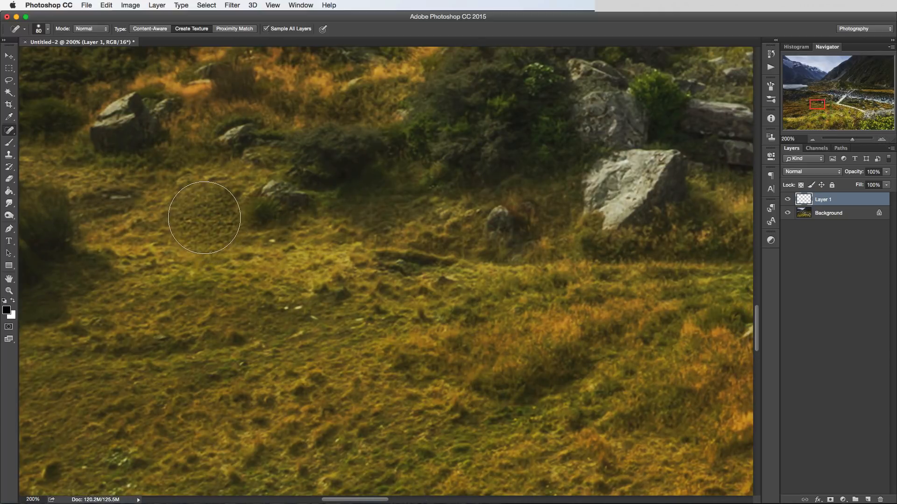
pyautogui.moveTo(207, 218)
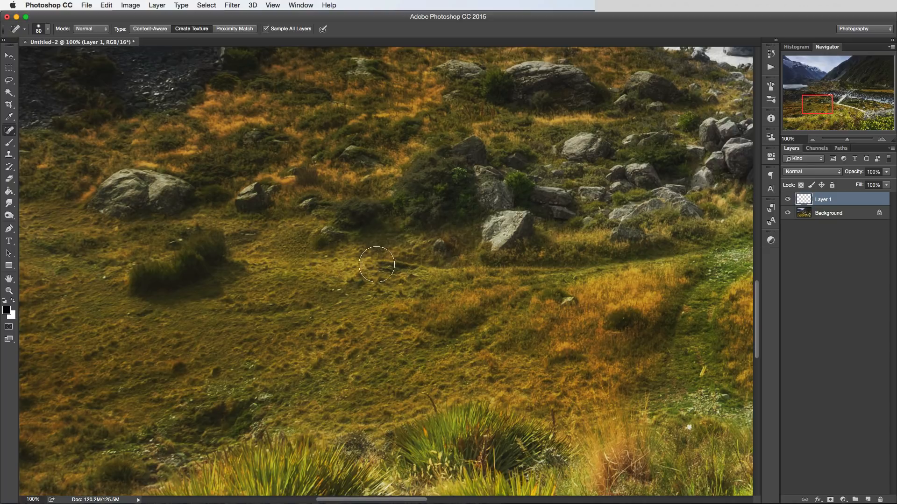
pyautogui.moveTo(363, 245)
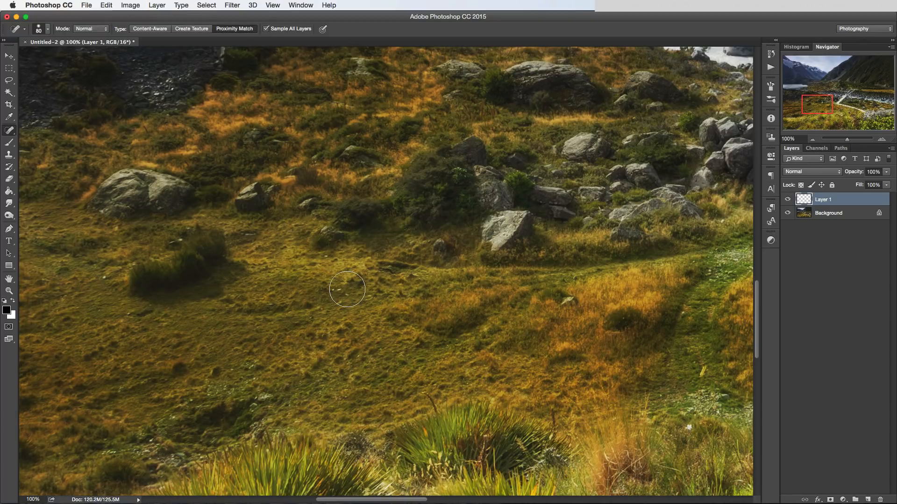
pyautogui.moveTo(293, 252)
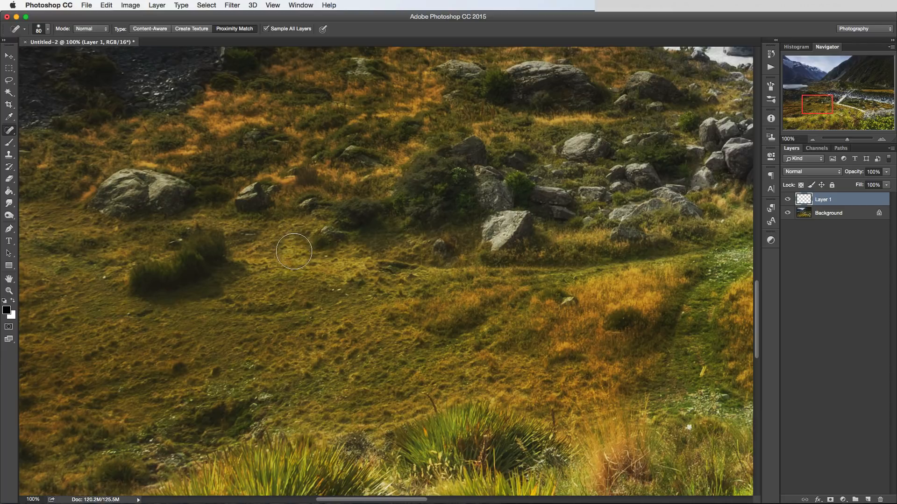
pyautogui.moveTo(369, 249)
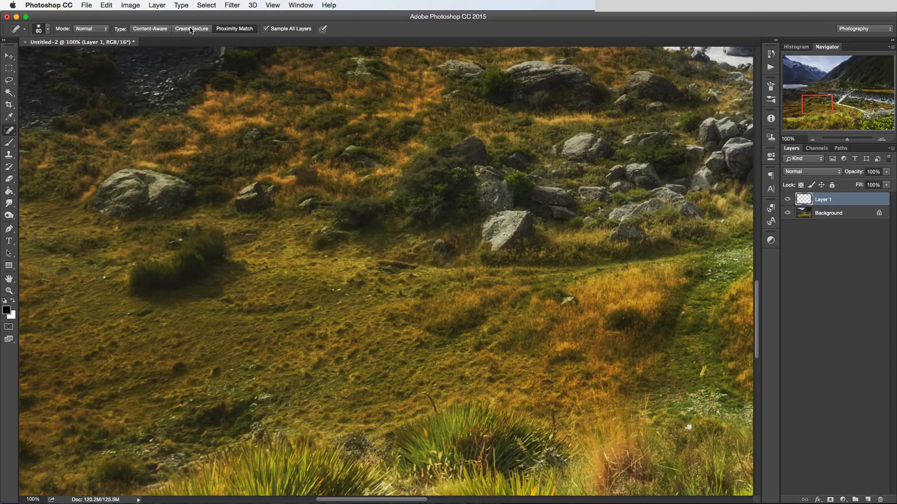
pyautogui.moveTo(234, 28)
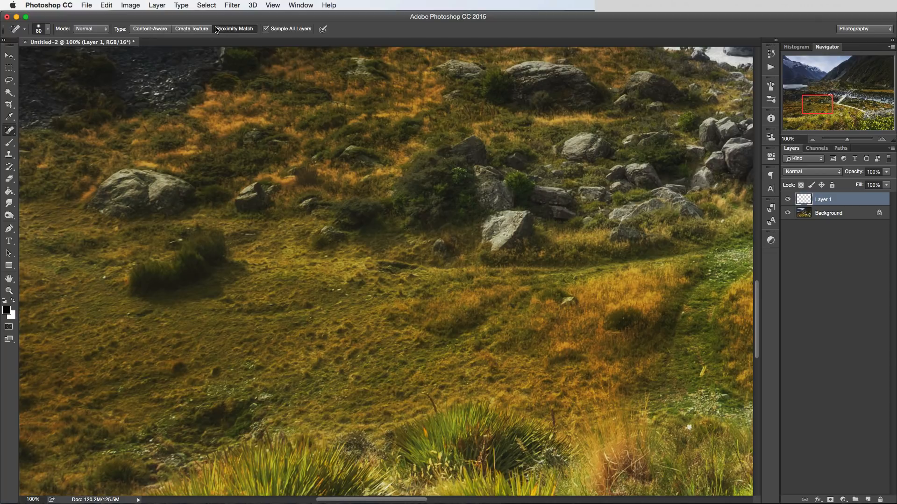
pyautogui.moveTo(270, 113)
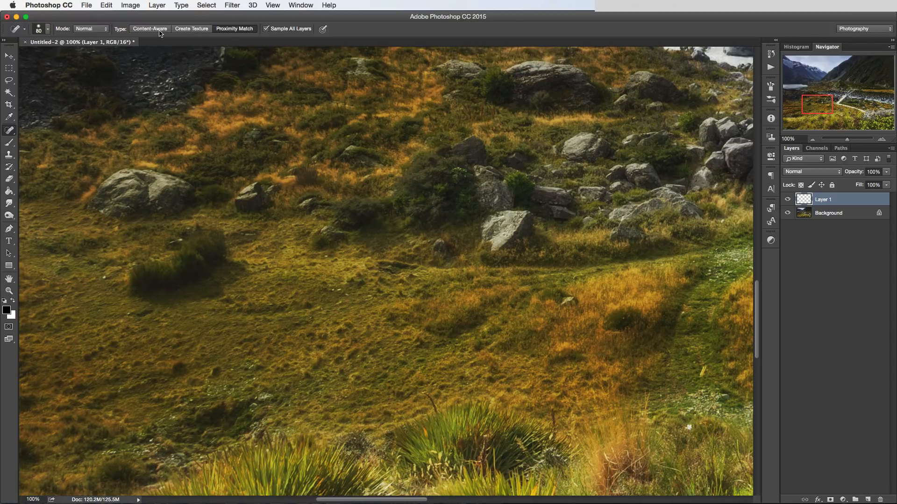
pyautogui.moveTo(185, 74)
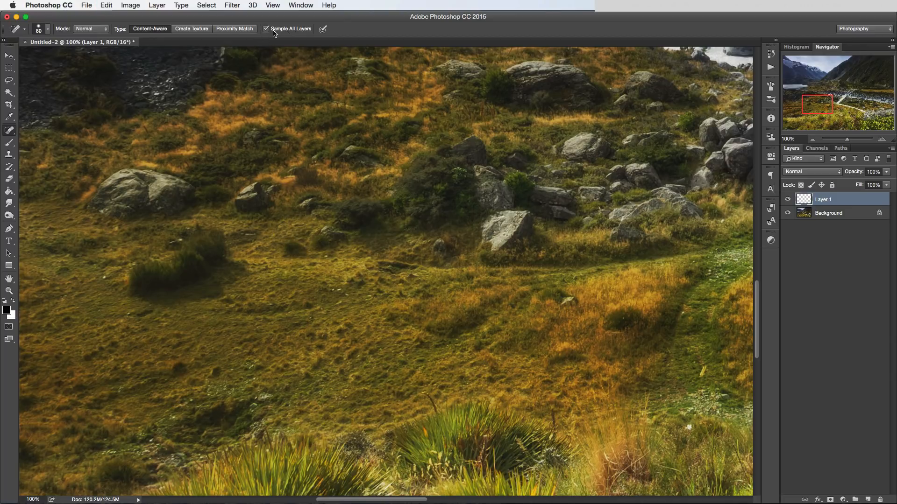
pyautogui.moveTo(289, 28)
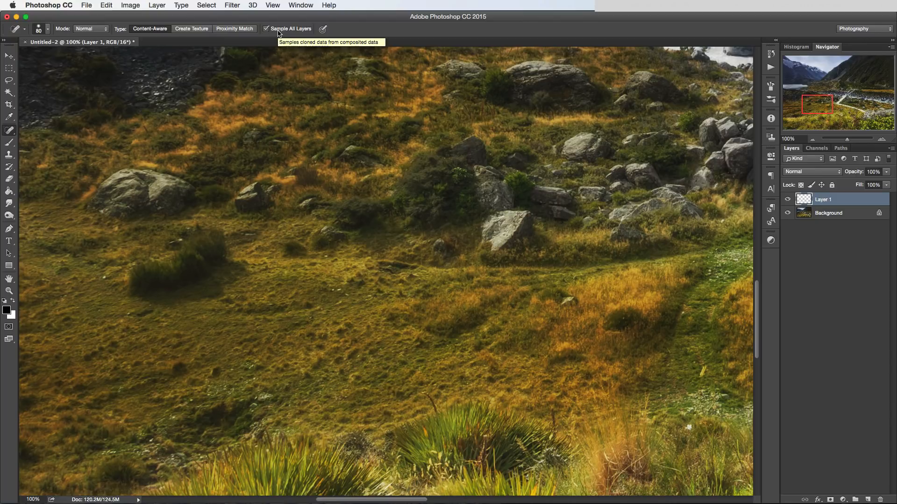
# Select the Spot Healing Brush Tool from the toolbar.
pyautogui.click(8, 153)
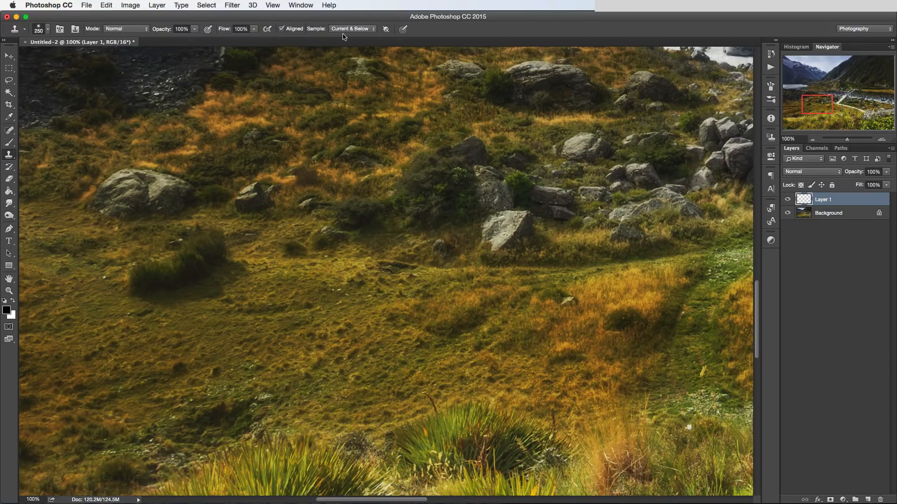
pyautogui.moveTo(363, 31)
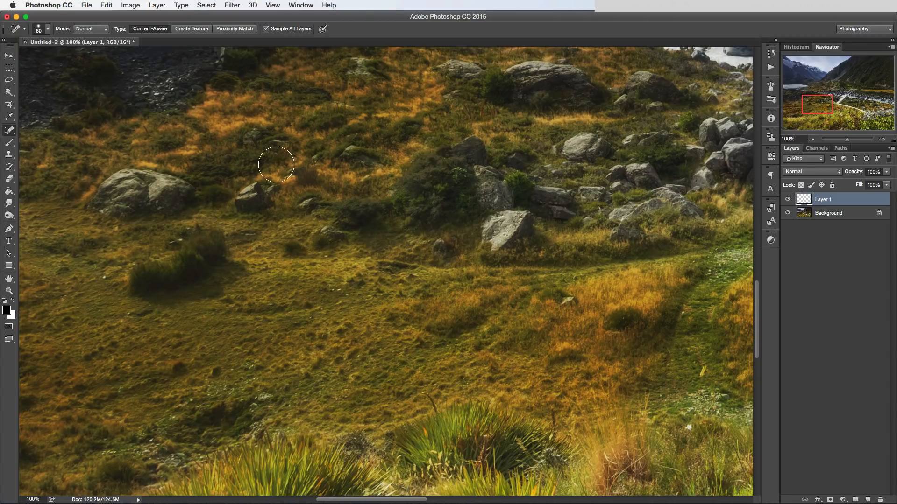
pyautogui.moveTo(153, 226)
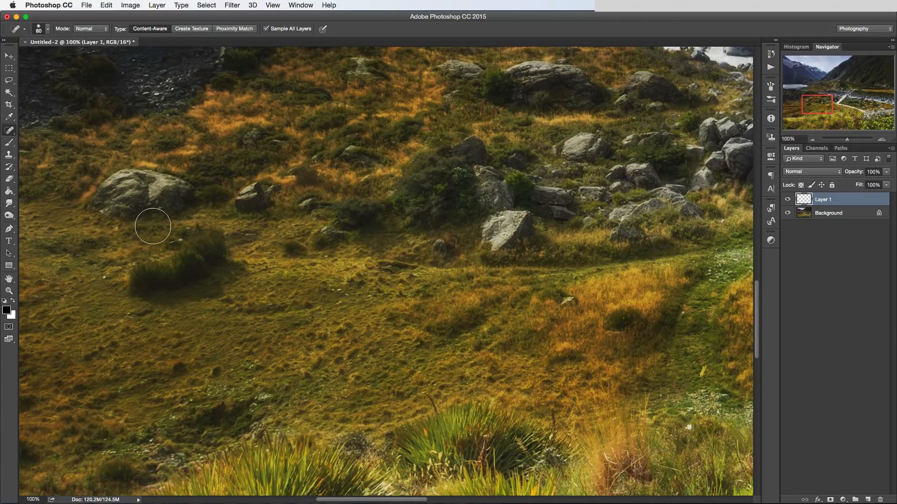
pyautogui.moveTo(294, 250)
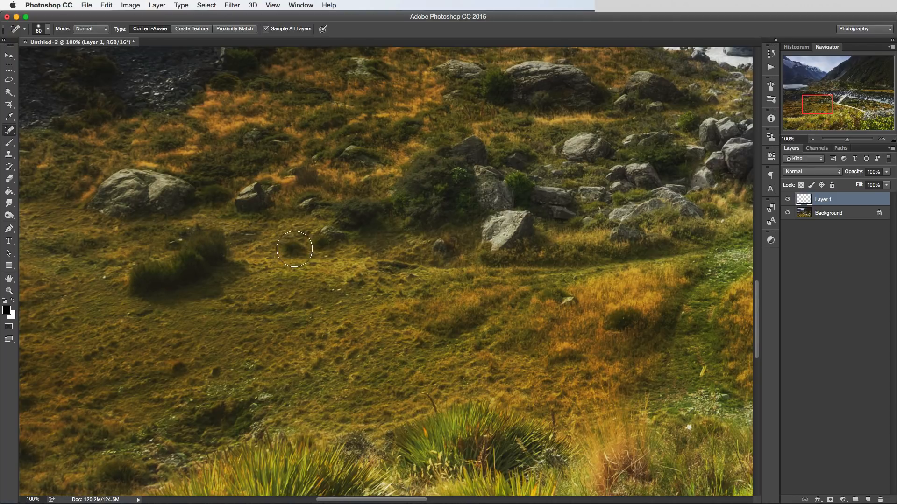
# Heal the dark grass tufts left of centre into the surrounding grass.
pyautogui.click(295, 250)
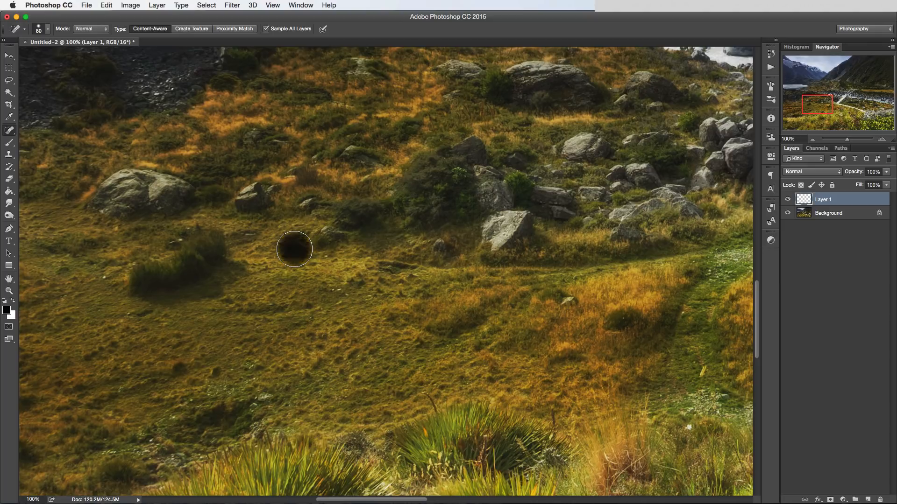
pyautogui.click(295, 250)
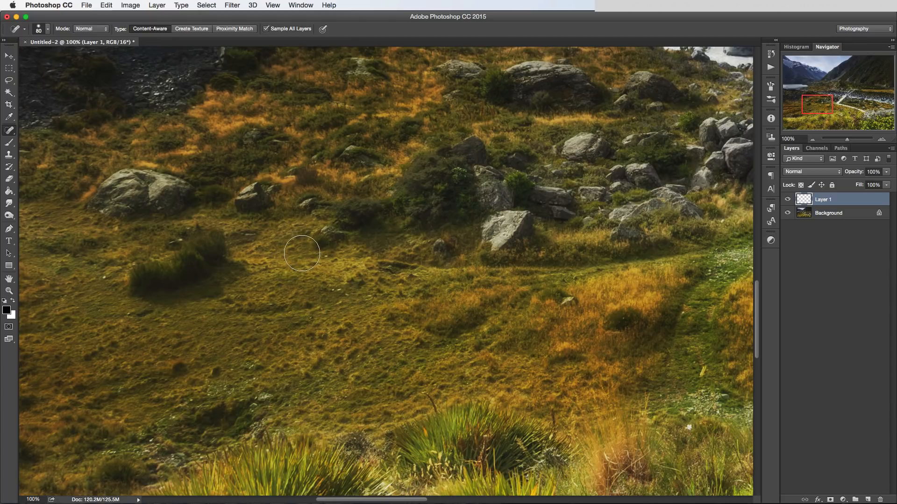
pyautogui.moveTo(198, 238)
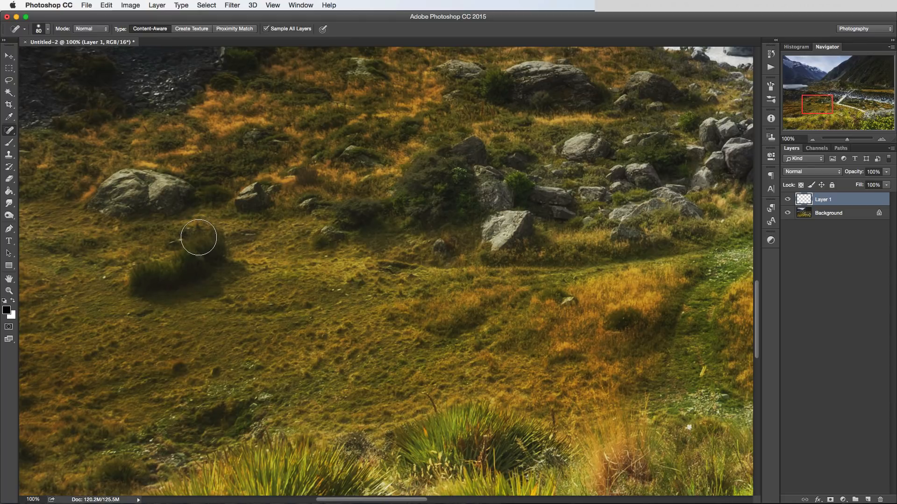
pyautogui.click(198, 245)
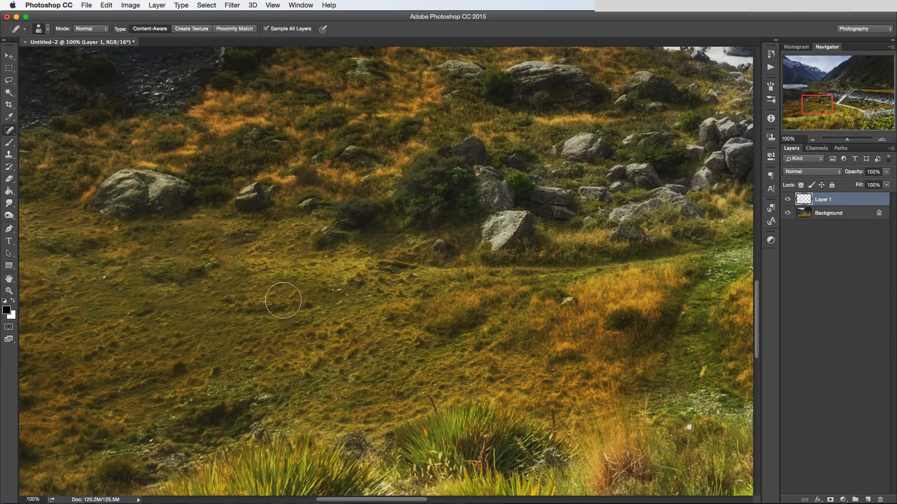
pyautogui.moveTo(158, 206)
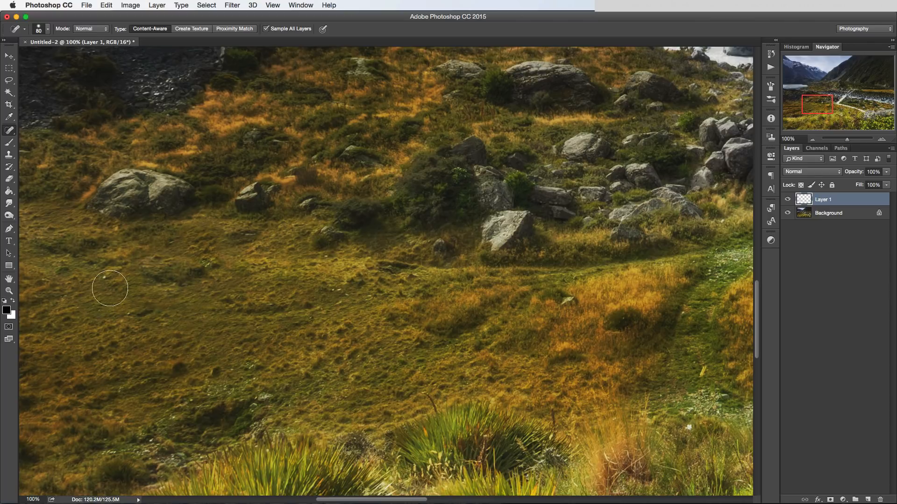
pyautogui.moveTo(257, 263)
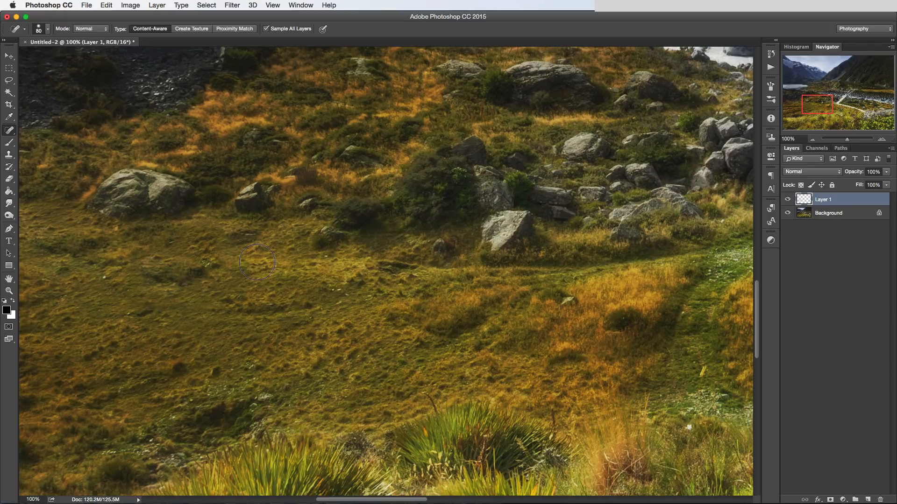
pyautogui.moveTo(163, 288)
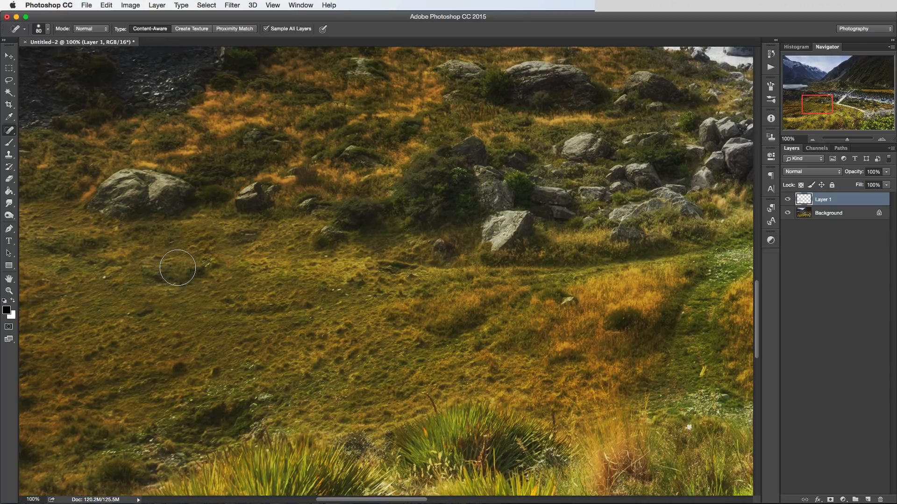
pyautogui.moveTo(370, 272)
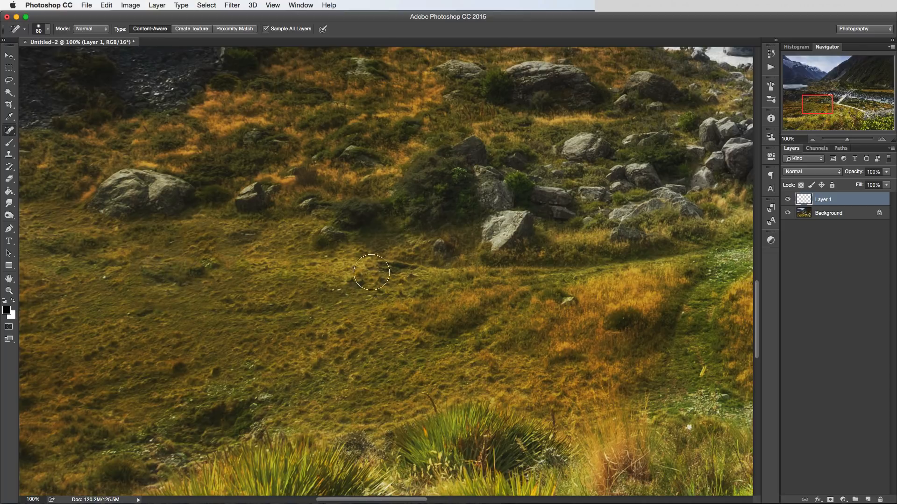
pyautogui.moveTo(362, 285)
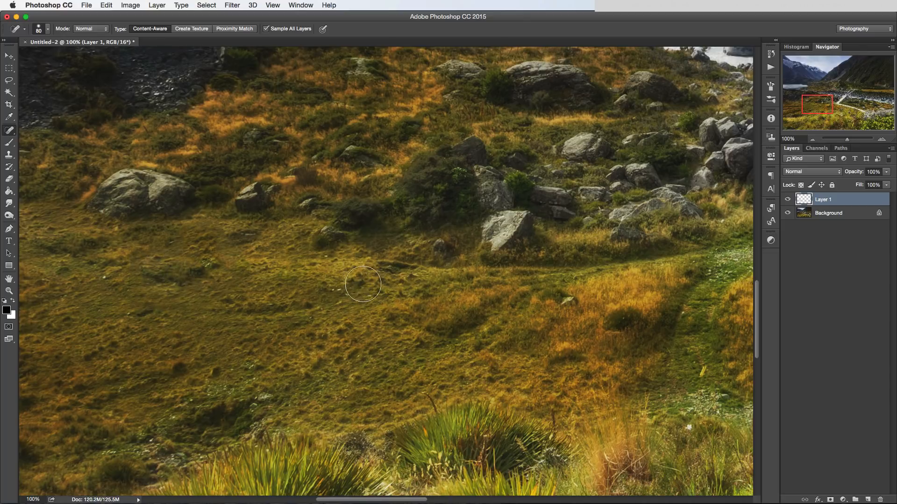
pyautogui.moveTo(199, 272)
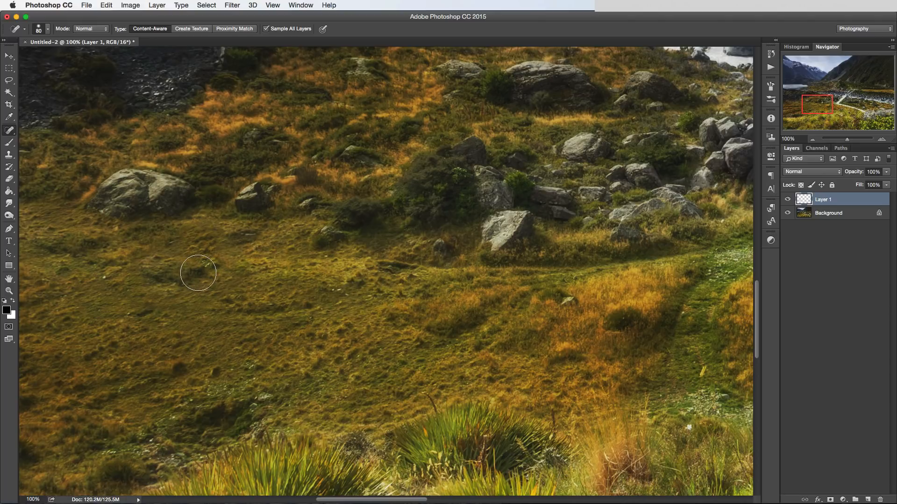
# Remove the small stone beside the large boulder.
pyautogui.click(271, 192)
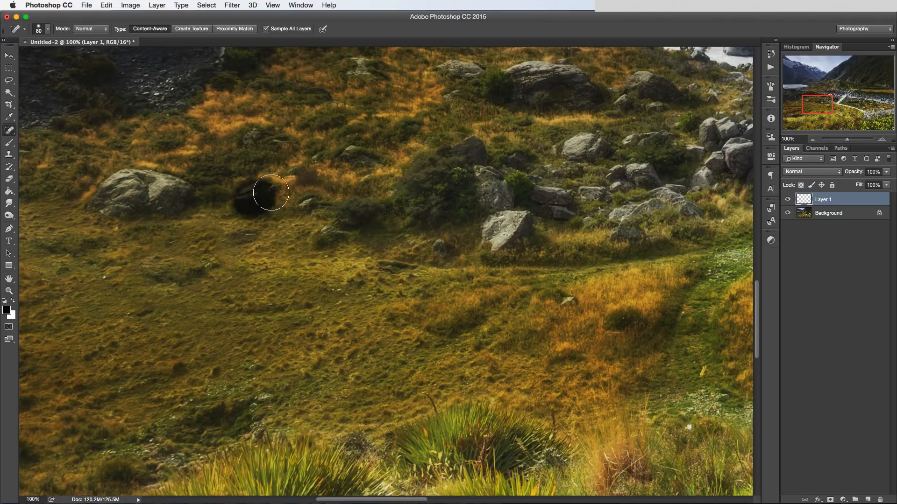
pyautogui.click(270, 192)
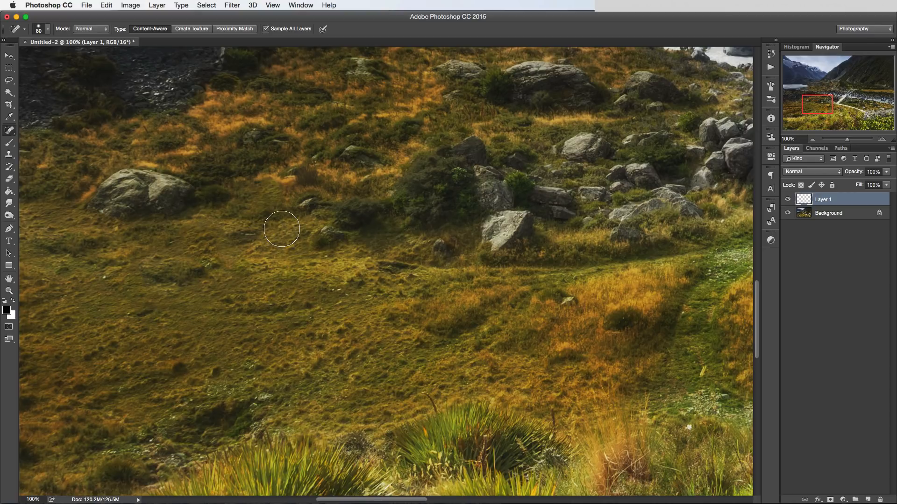
pyautogui.moveTo(308, 333)
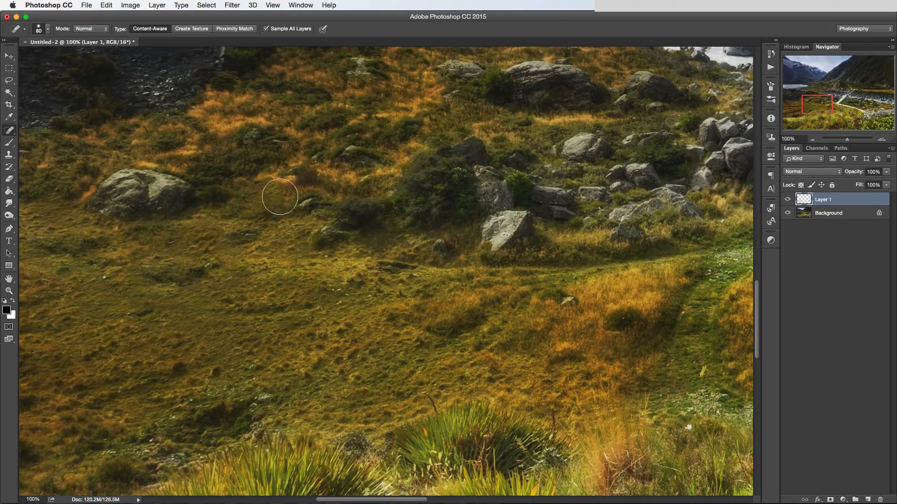
pyautogui.moveTo(711, 190)
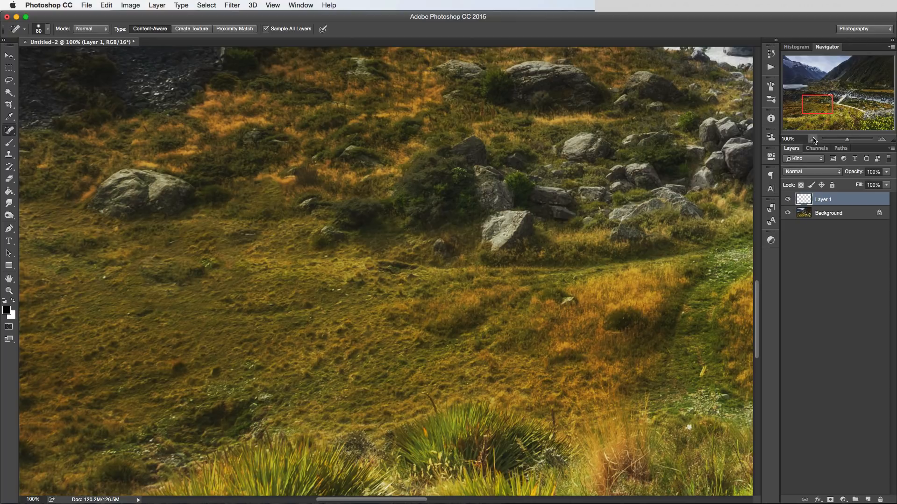
# Zoom out to view more of the landscape.
pyautogui.click(812, 139)
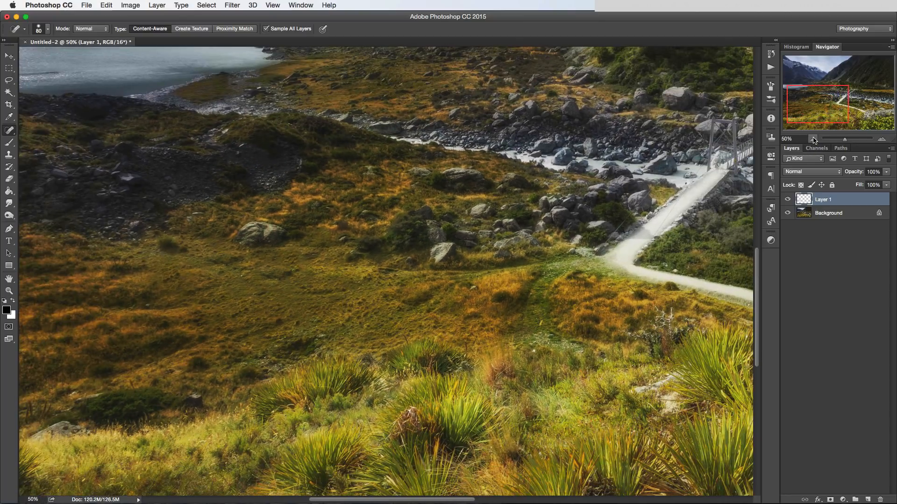
pyautogui.click(812, 139)
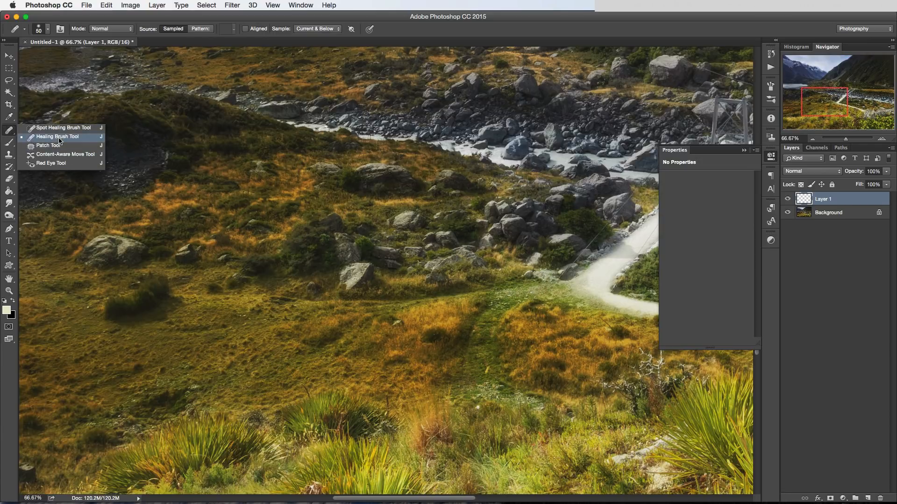
pyautogui.moveTo(73, 140)
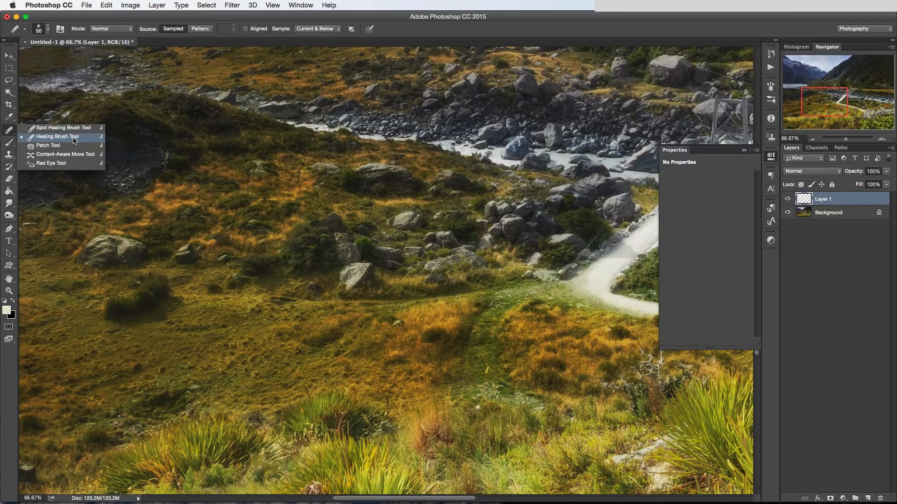
pyautogui.moveTo(63, 127)
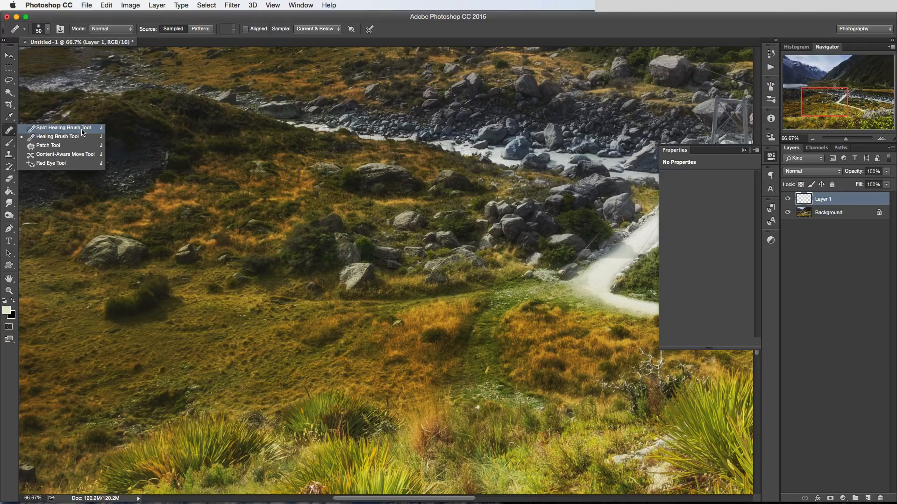
pyautogui.moveTo(57, 136)
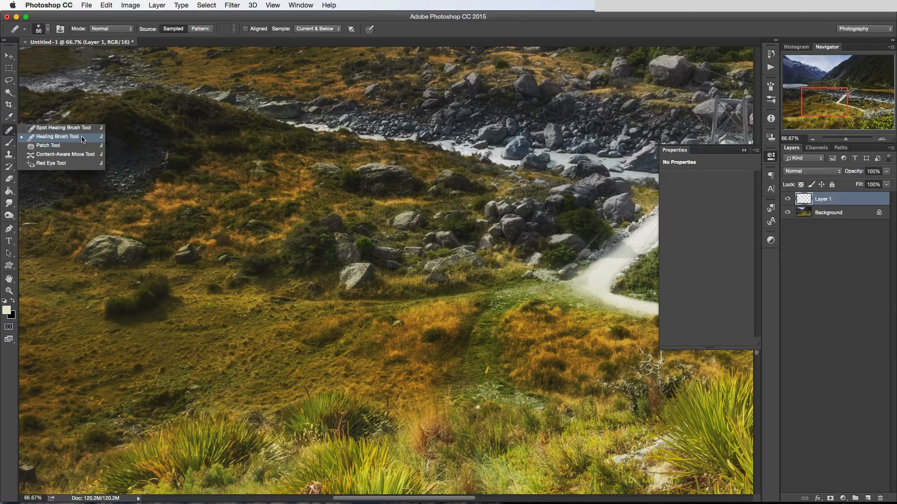
pyautogui.moveTo(64, 141)
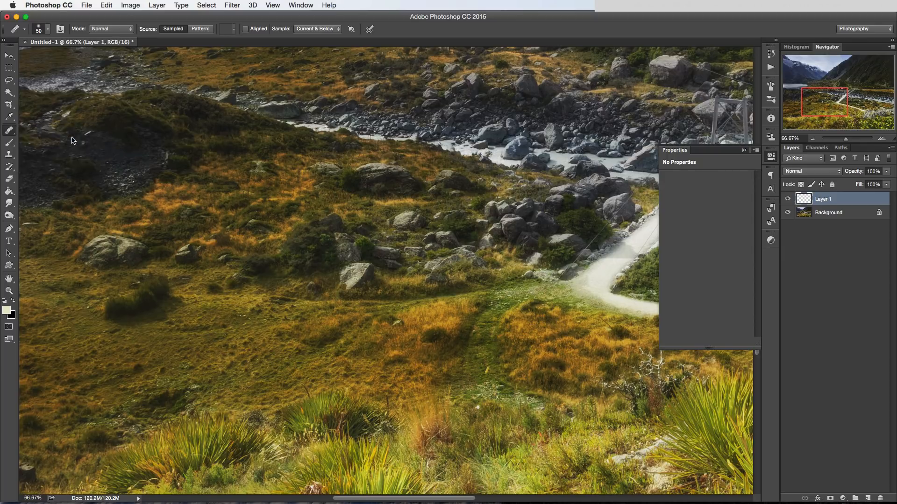
pyautogui.moveTo(371, 319)
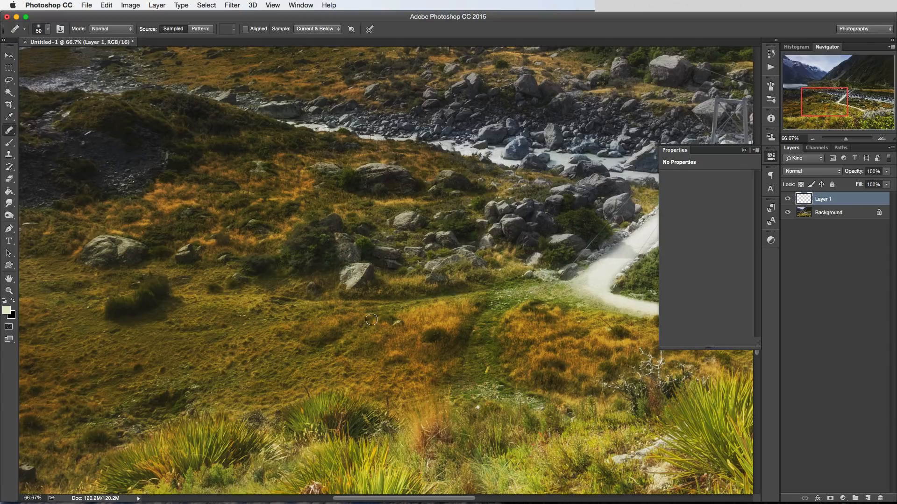
pyautogui.moveTo(441, 312)
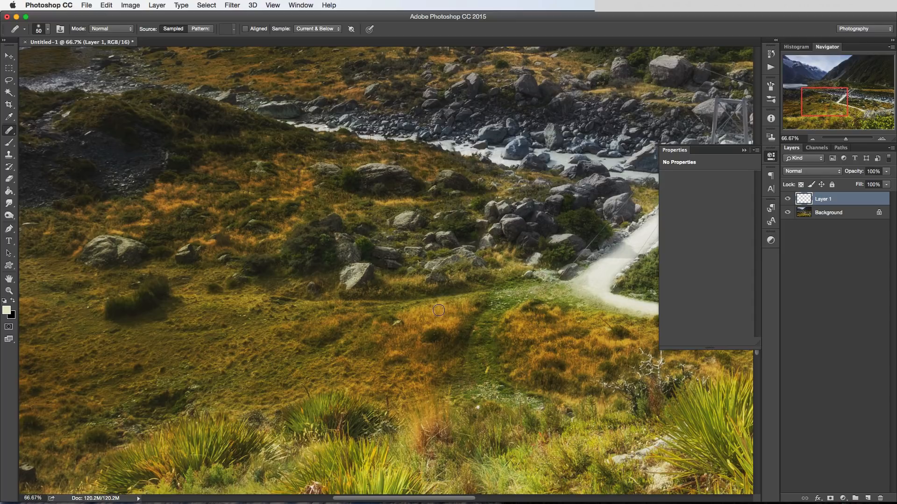
pyautogui.moveTo(398, 322)
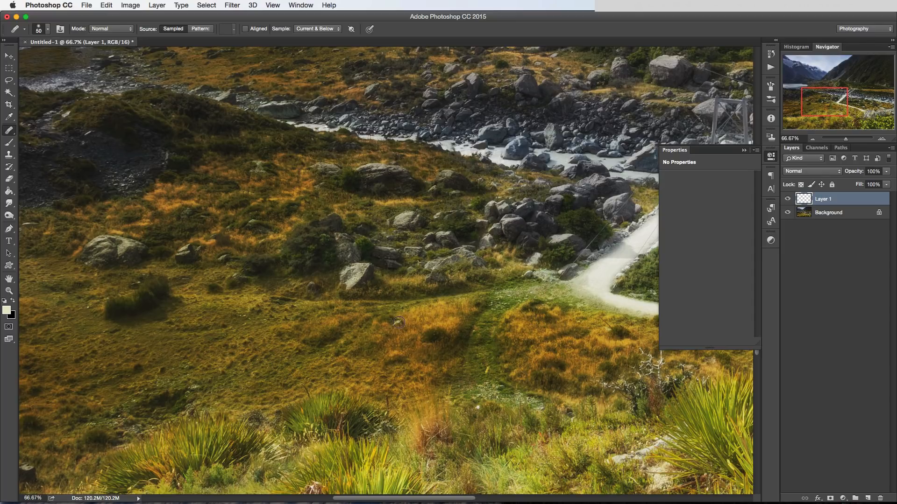
pyautogui.moveTo(402, 320)
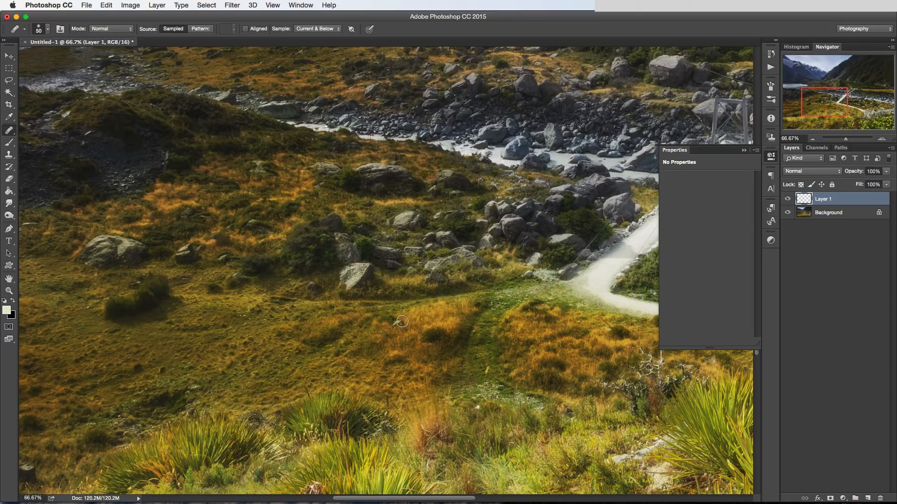
pyautogui.moveTo(398, 322)
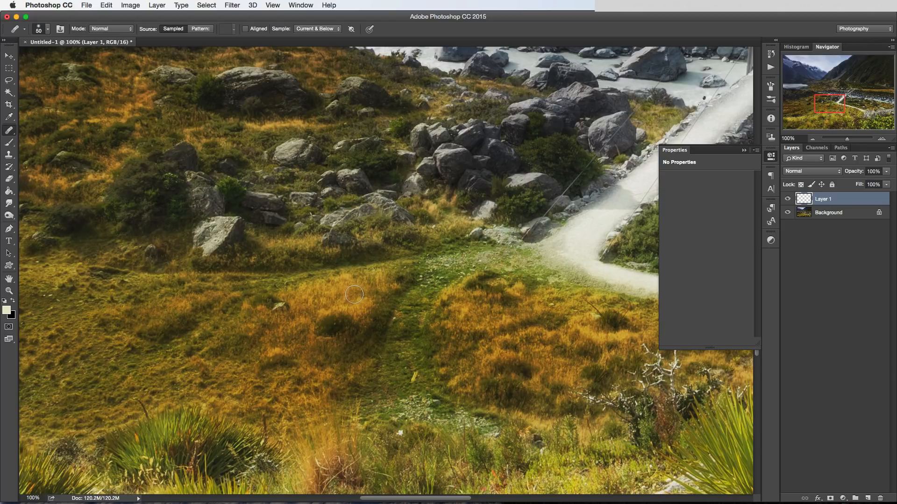
pyautogui.moveTo(342, 296)
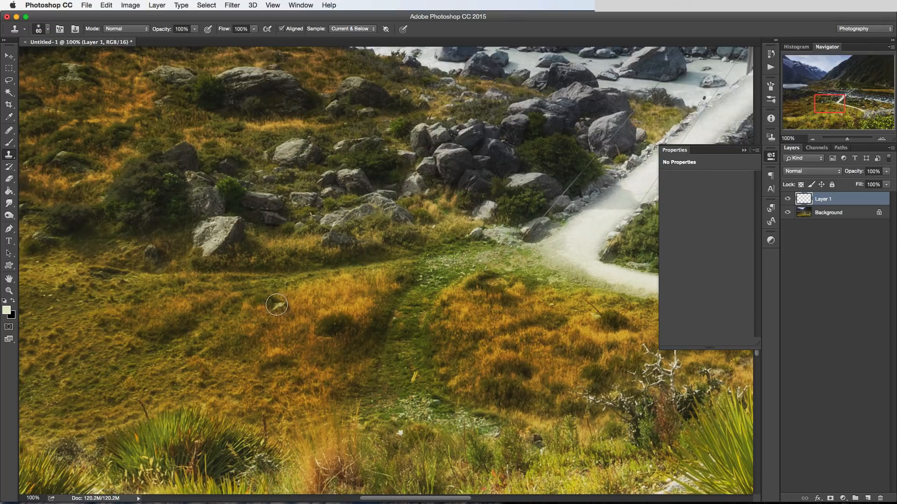
pyautogui.moveTo(275, 309)
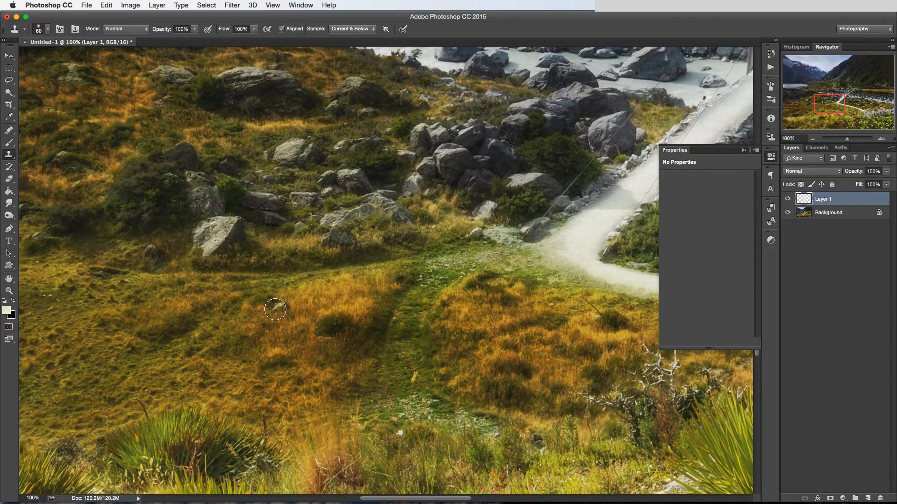
pyautogui.moveTo(269, 305)
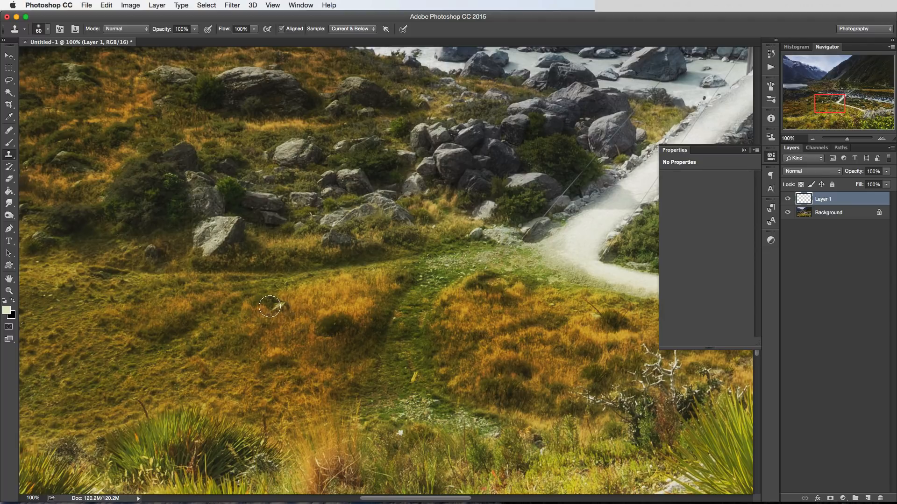
pyautogui.moveTo(334, 286)
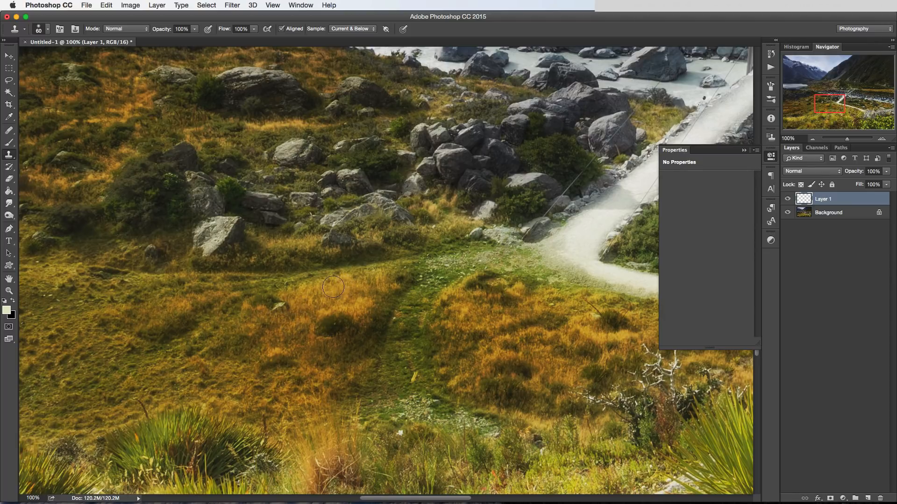
pyautogui.moveTo(343, 286)
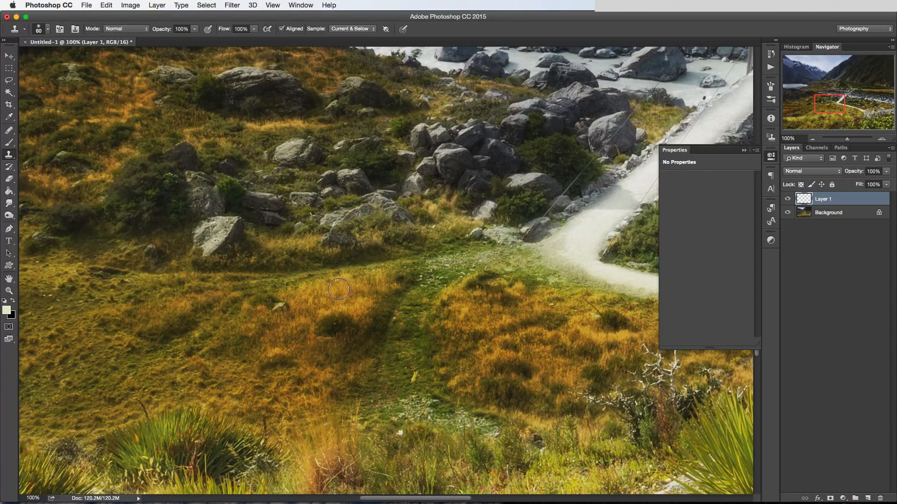
pyautogui.moveTo(340, 287)
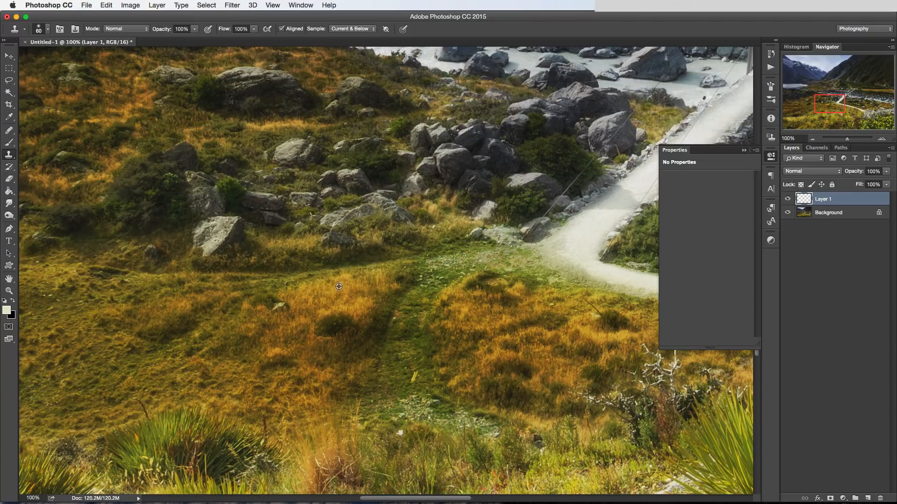
pyautogui.moveTo(286, 301)
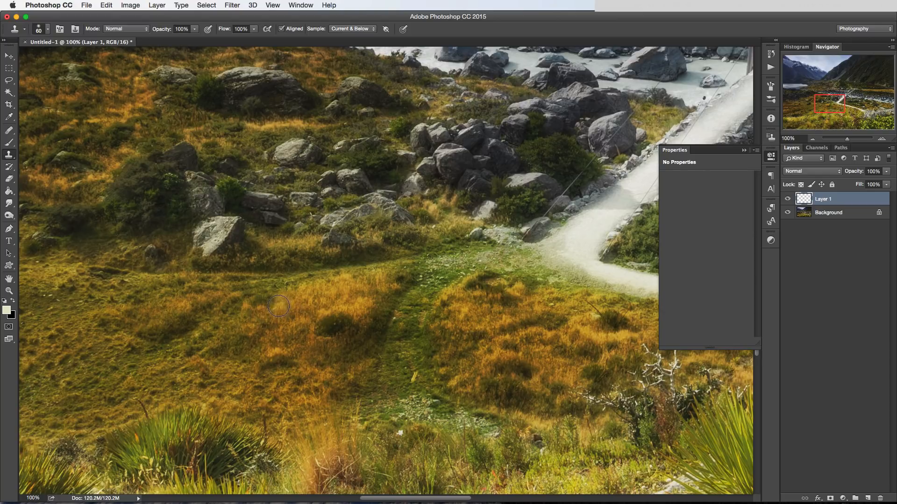
pyautogui.moveTo(282, 309)
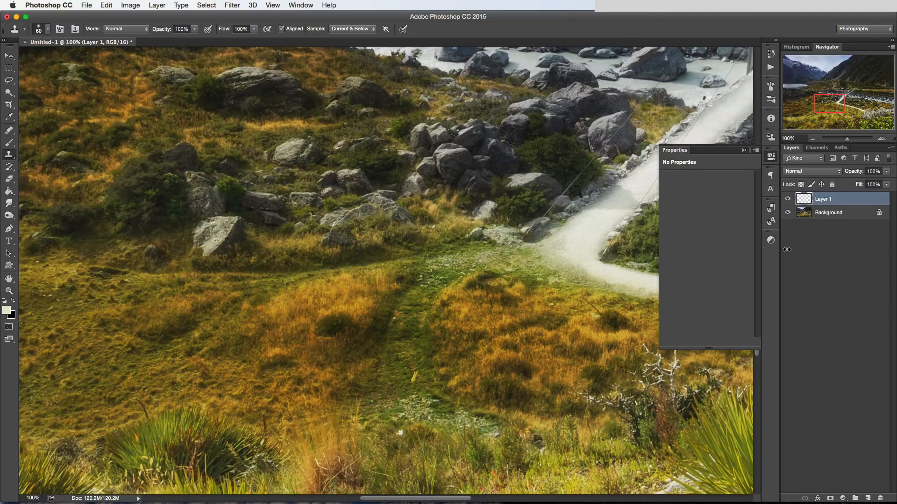
pyautogui.click(788, 198)
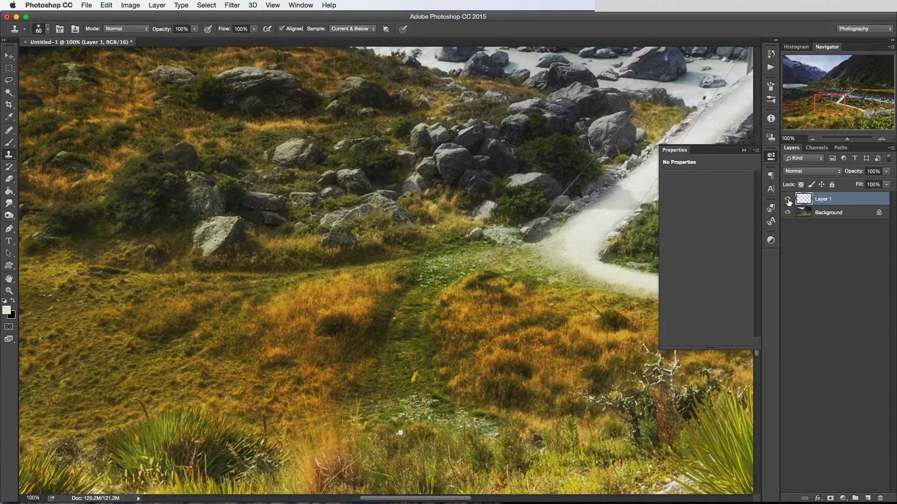
pyautogui.click(788, 199)
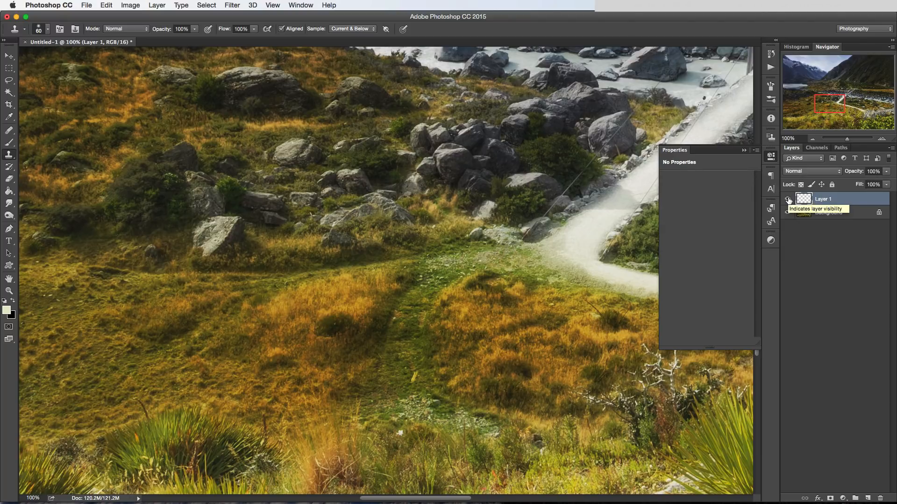
pyautogui.click(788, 212)
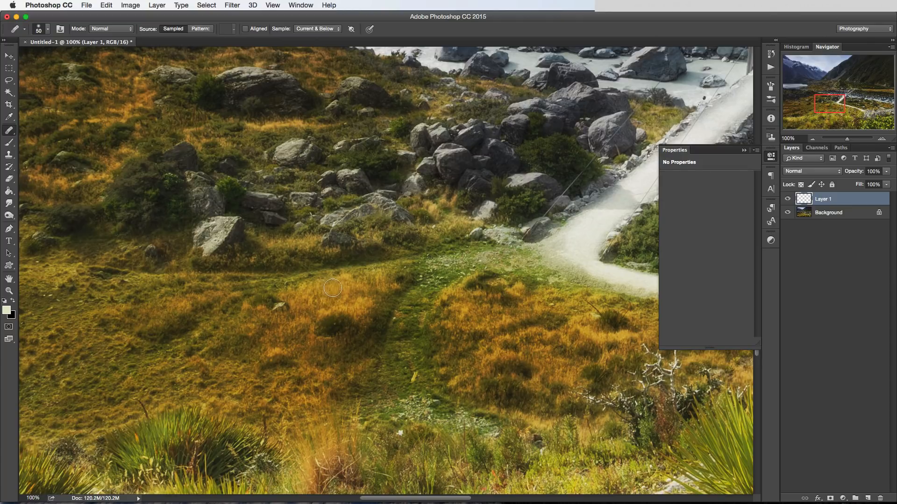
pyautogui.moveTo(333, 290)
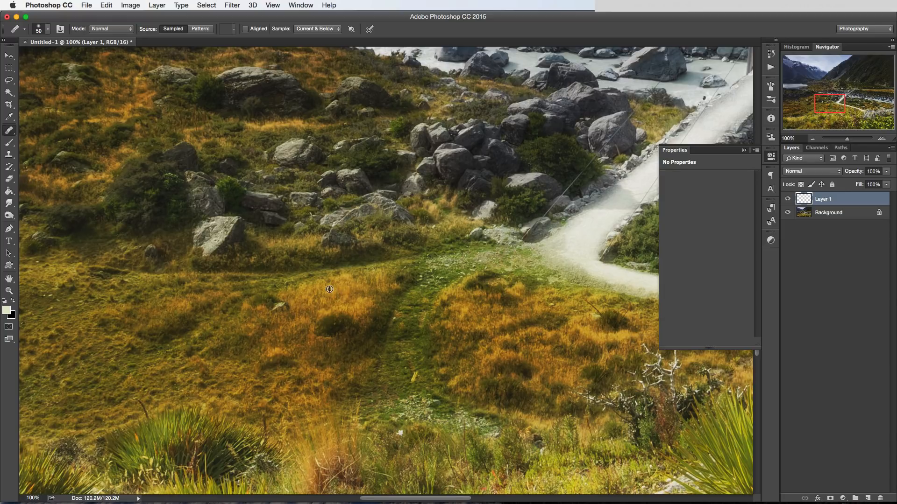
pyautogui.moveTo(329, 289)
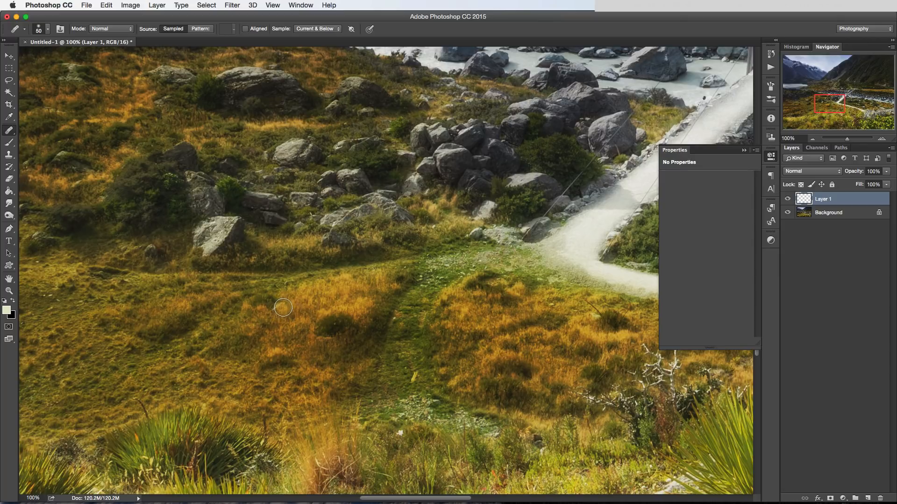
pyautogui.moveTo(278, 310)
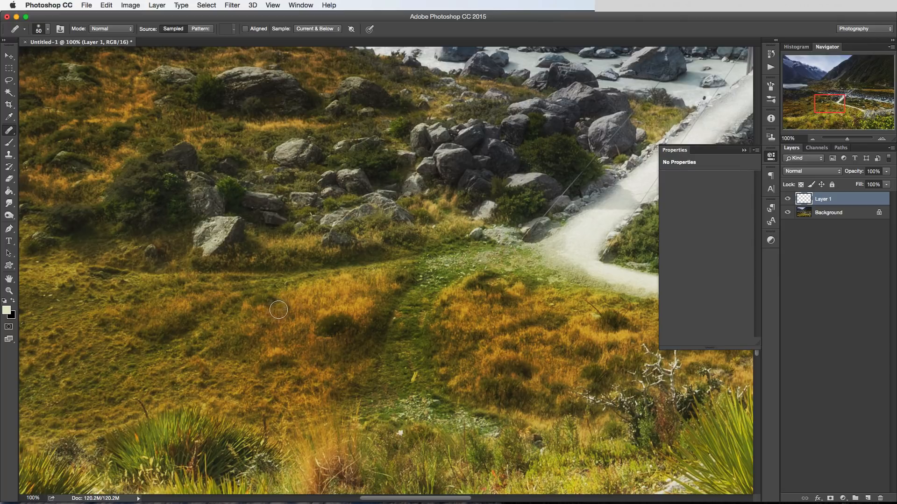
pyautogui.moveTo(274, 308)
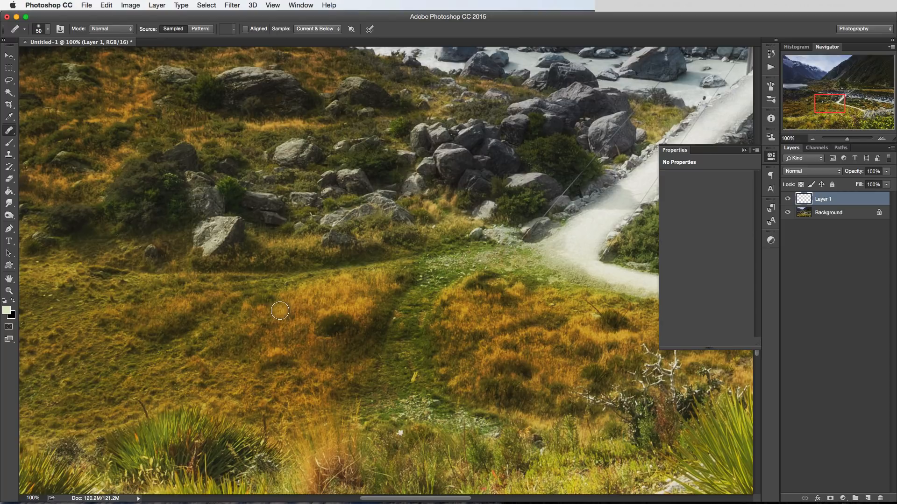
pyautogui.moveTo(269, 310)
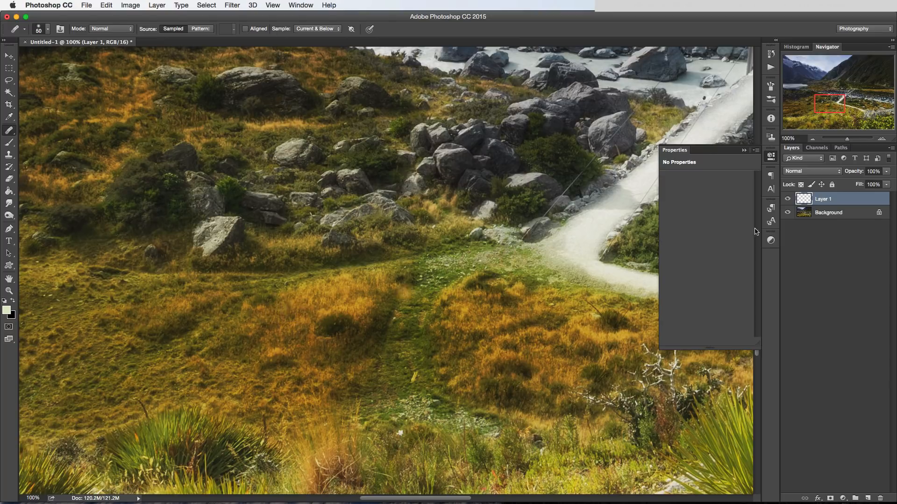
# Work on the leftover grass blemishes left of centre in the panel area.
pyautogui.click(788, 198)
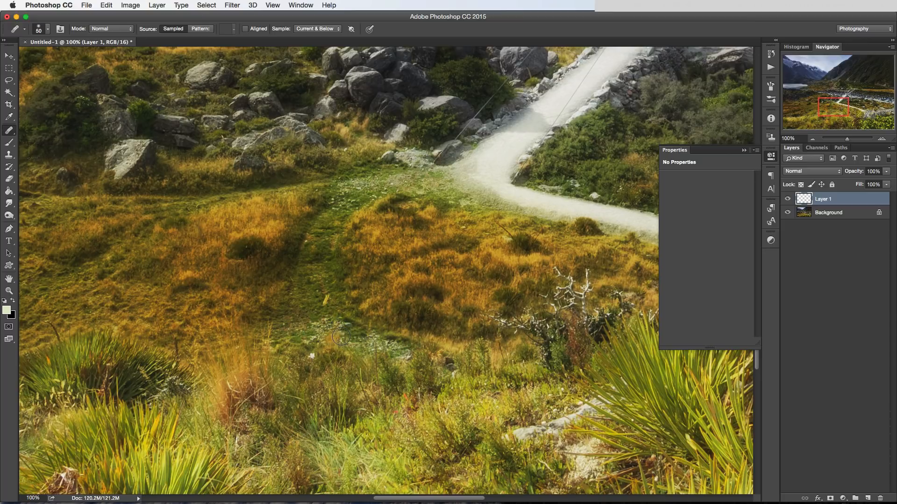
pyautogui.moveTo(325, 343)
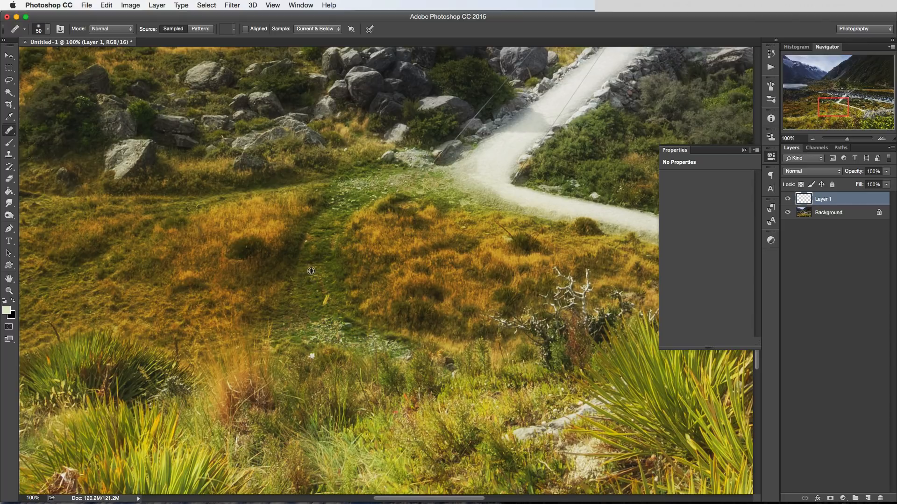
pyautogui.moveTo(317, 270)
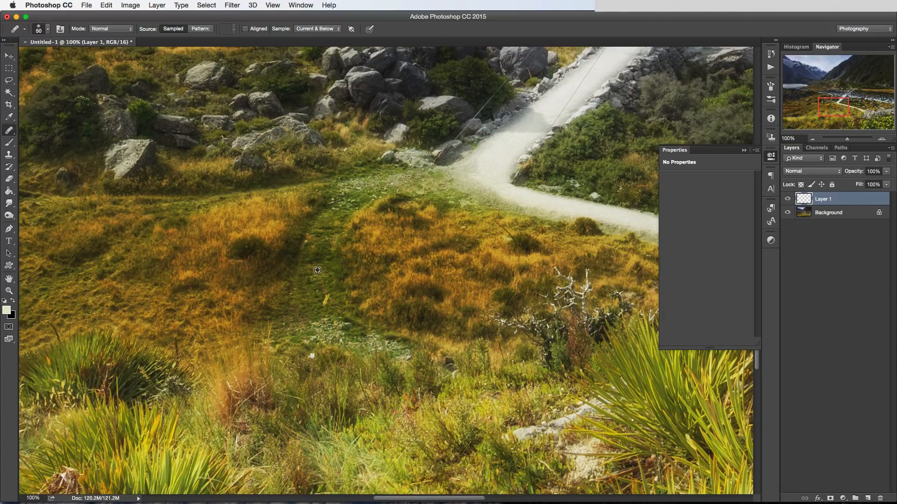
pyautogui.moveTo(319, 326)
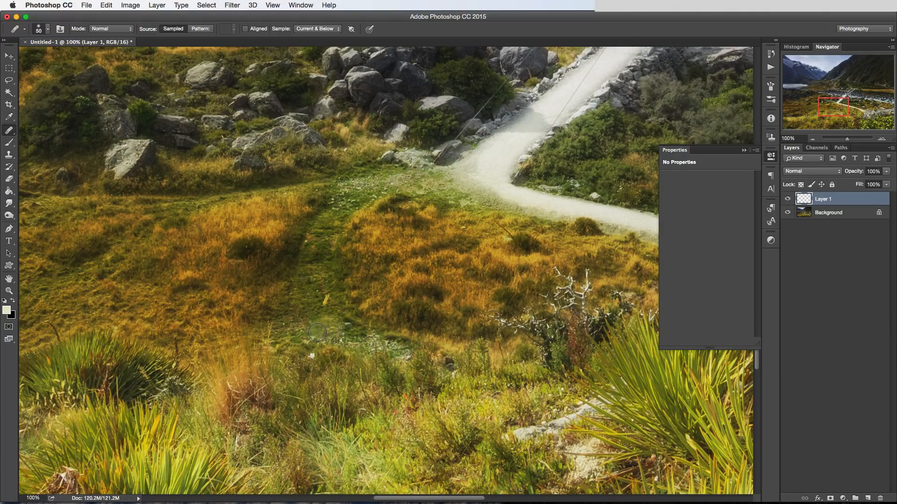
pyautogui.moveTo(338, 331)
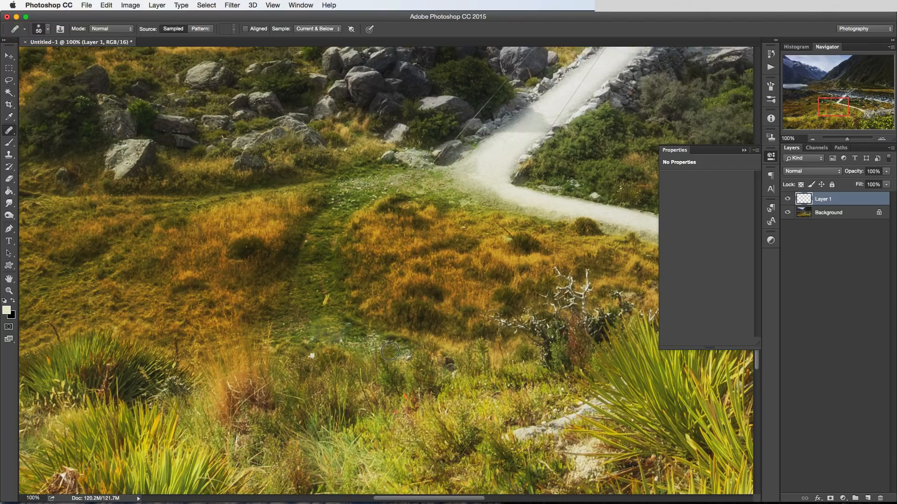
pyautogui.moveTo(353, 341)
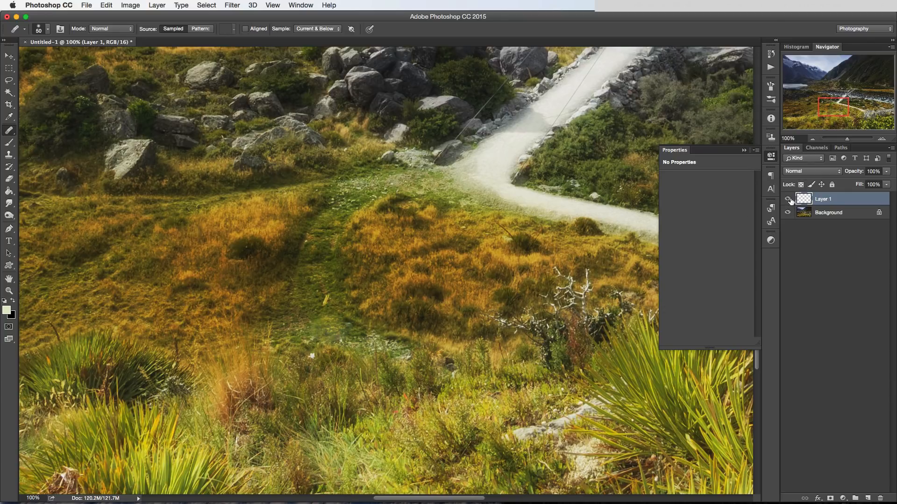
# Toggle Layer 1's visibility to compare the retouched trail with the original.
pyautogui.click(788, 199)
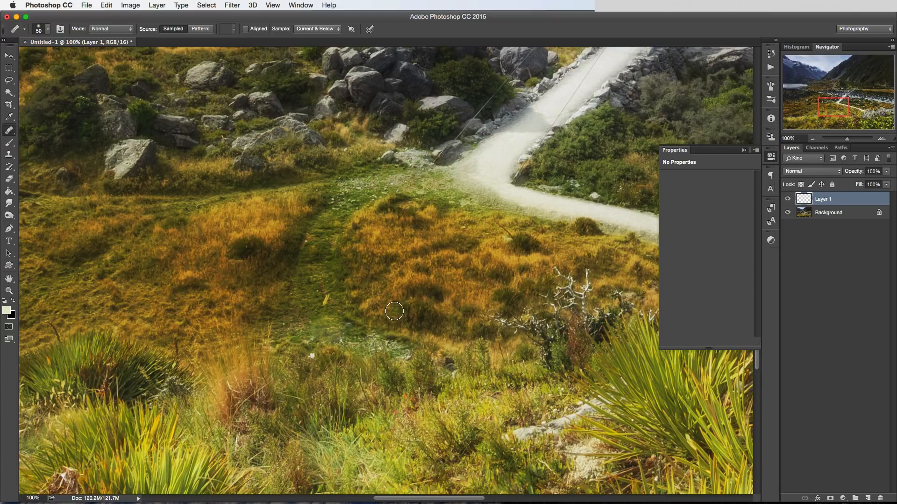
pyautogui.moveTo(389, 309)
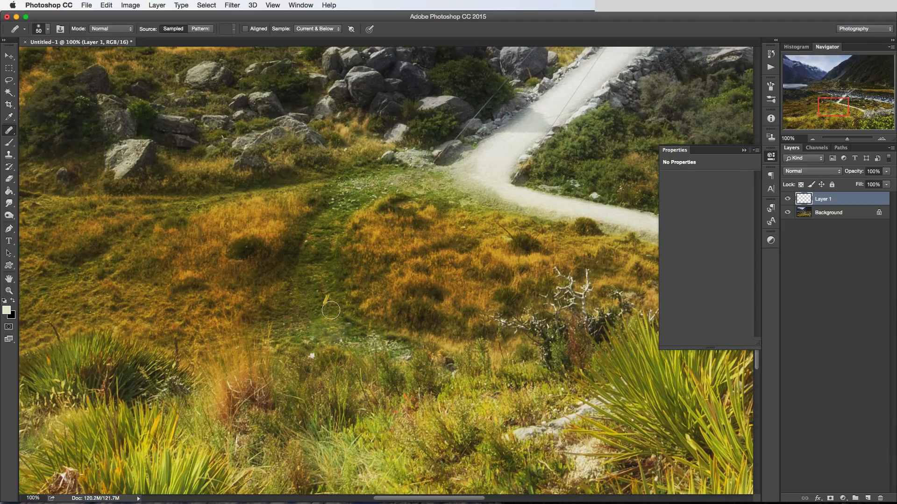
pyautogui.moveTo(340, 311)
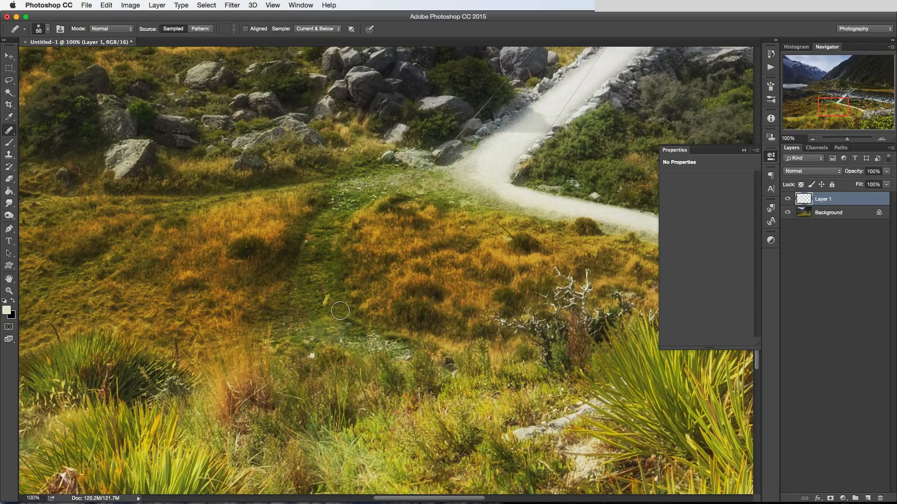
pyautogui.click(266, 32)
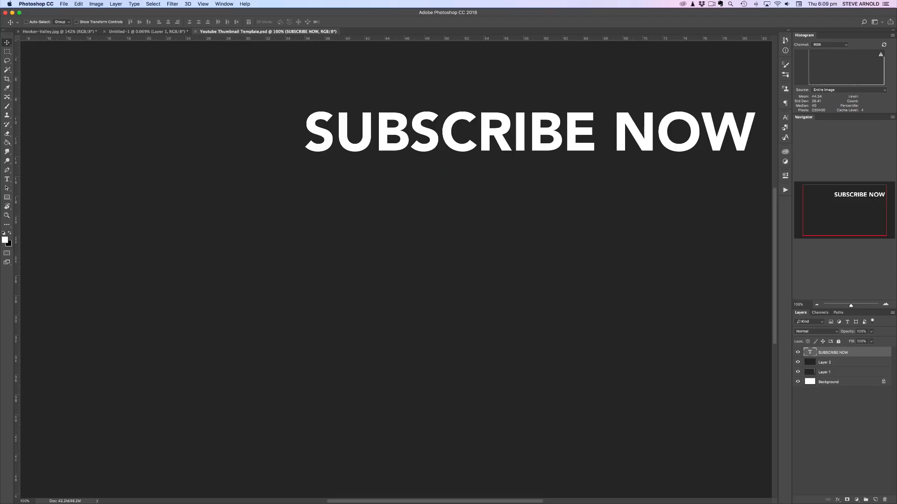